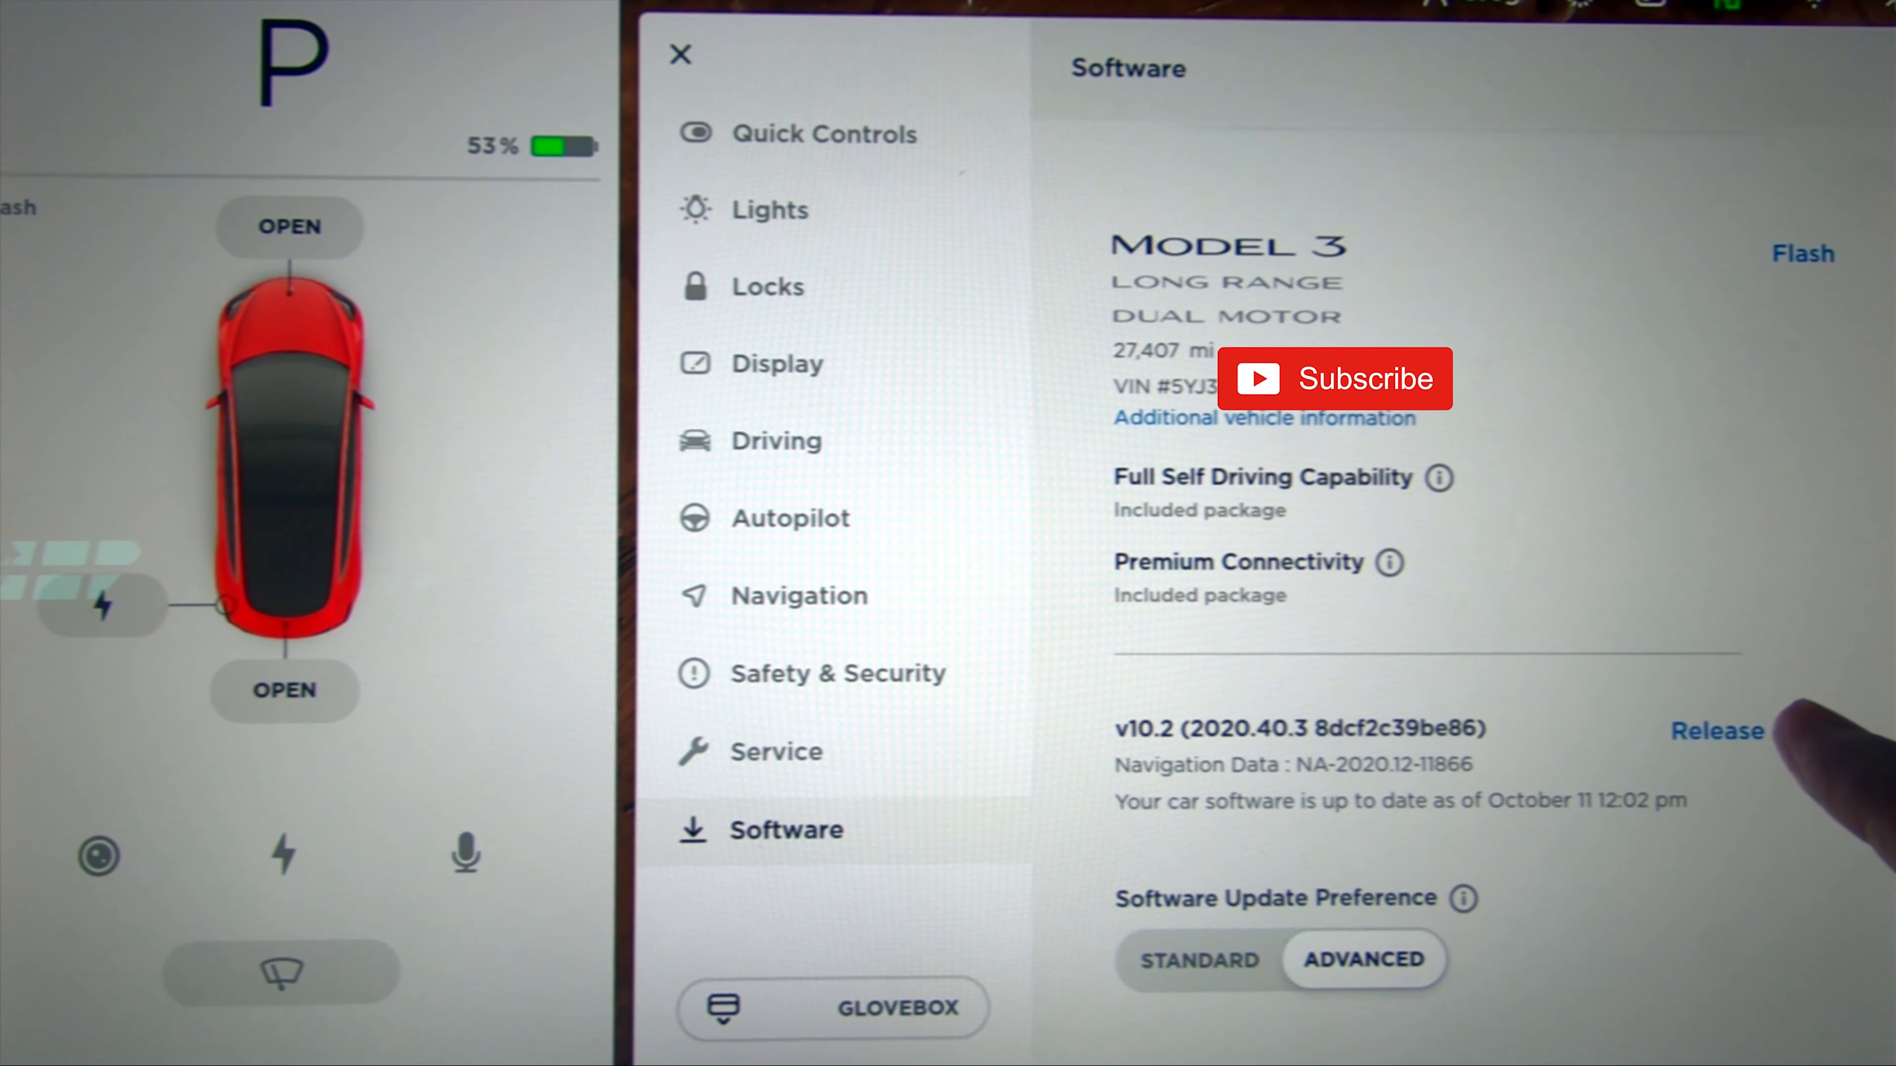
Scroll through the v10.2 release notes covering Priority Bluetooth Device and Glovebox PIN.
click(1716, 730)
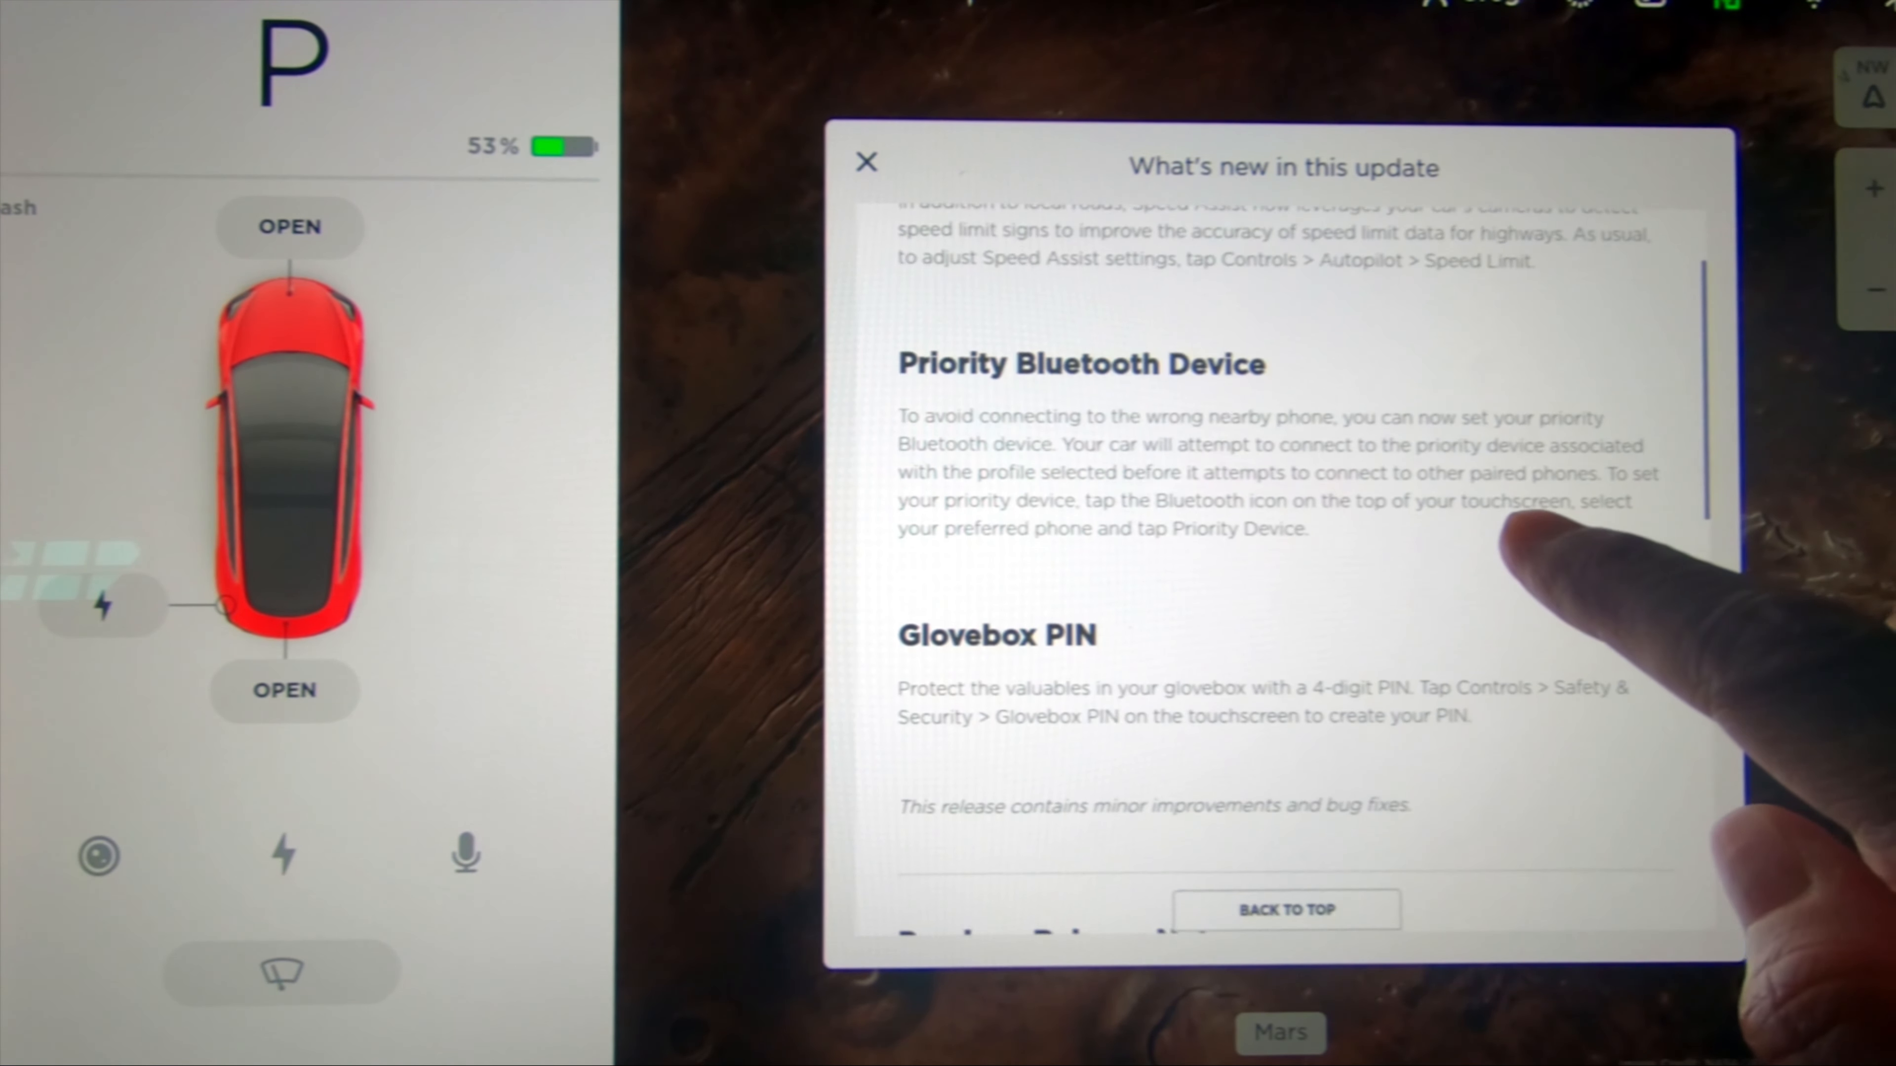
scroll(down, 3)
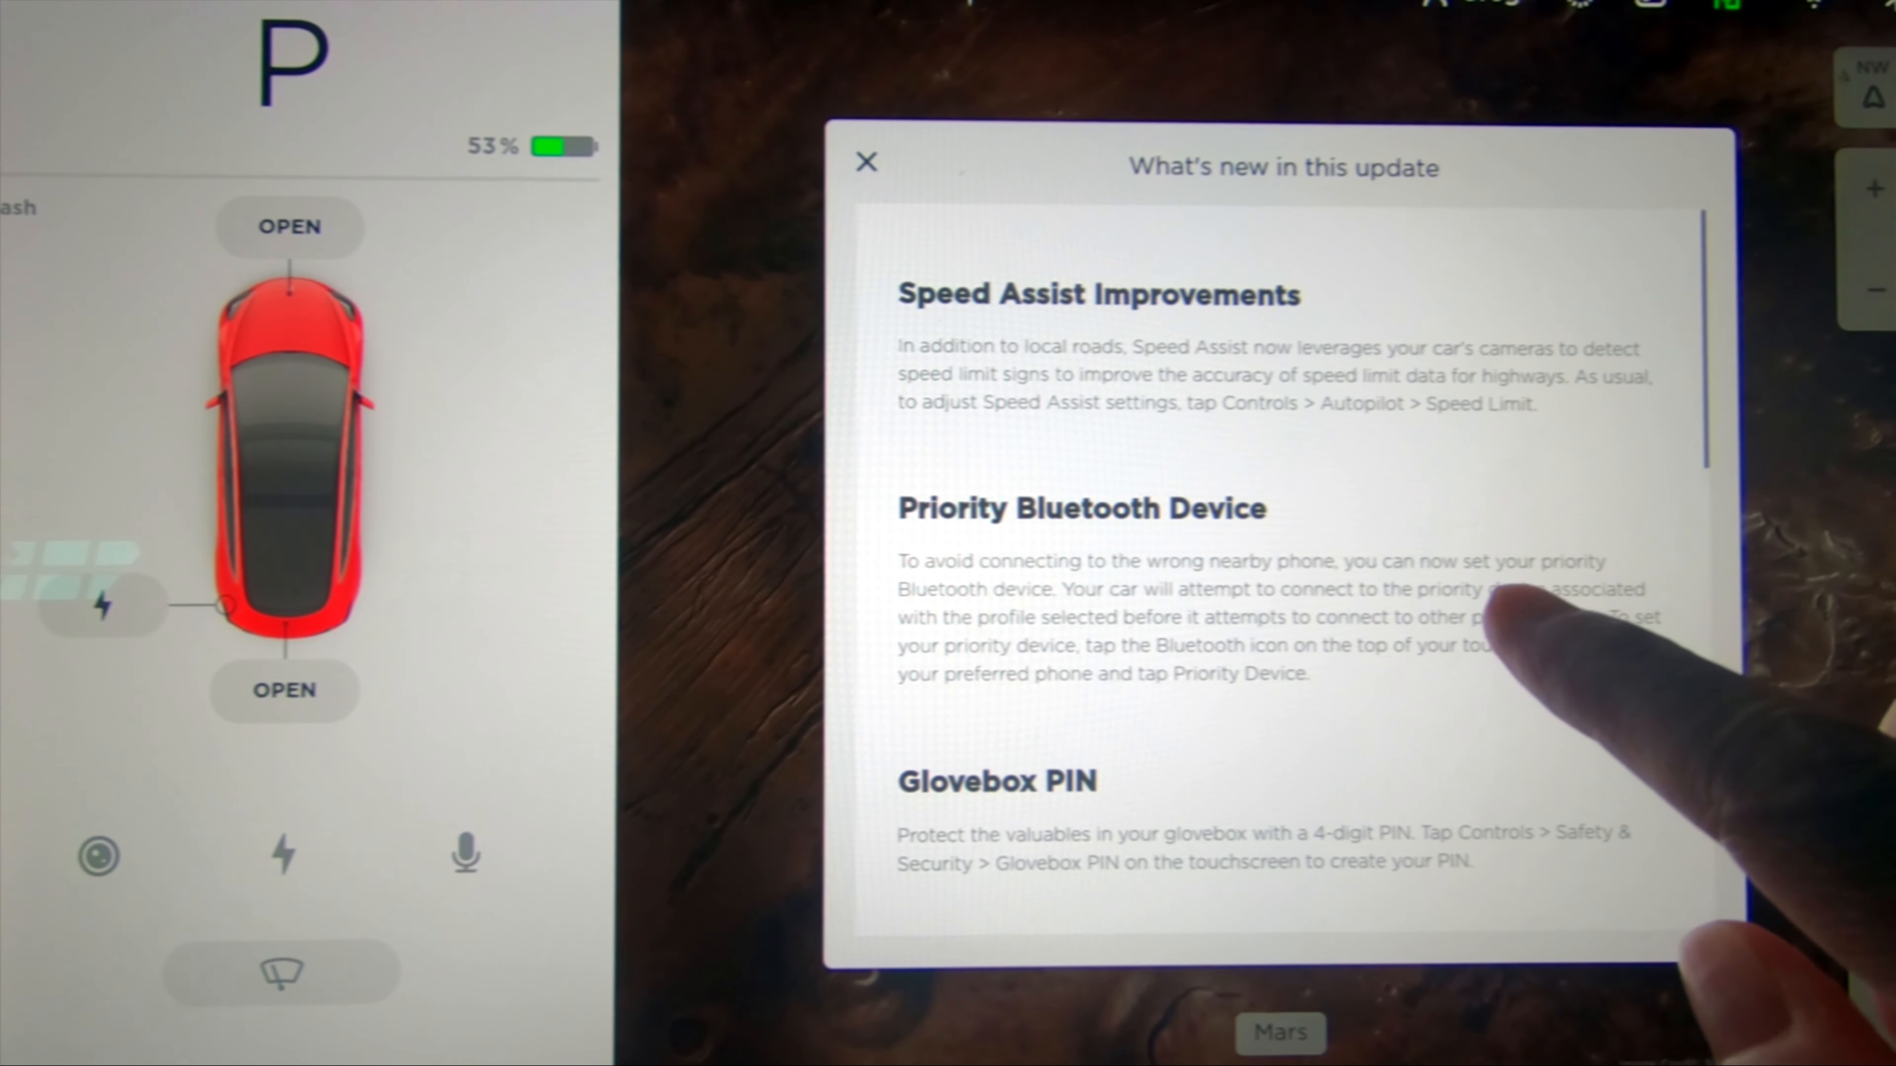
mouse_move(1512, 653)
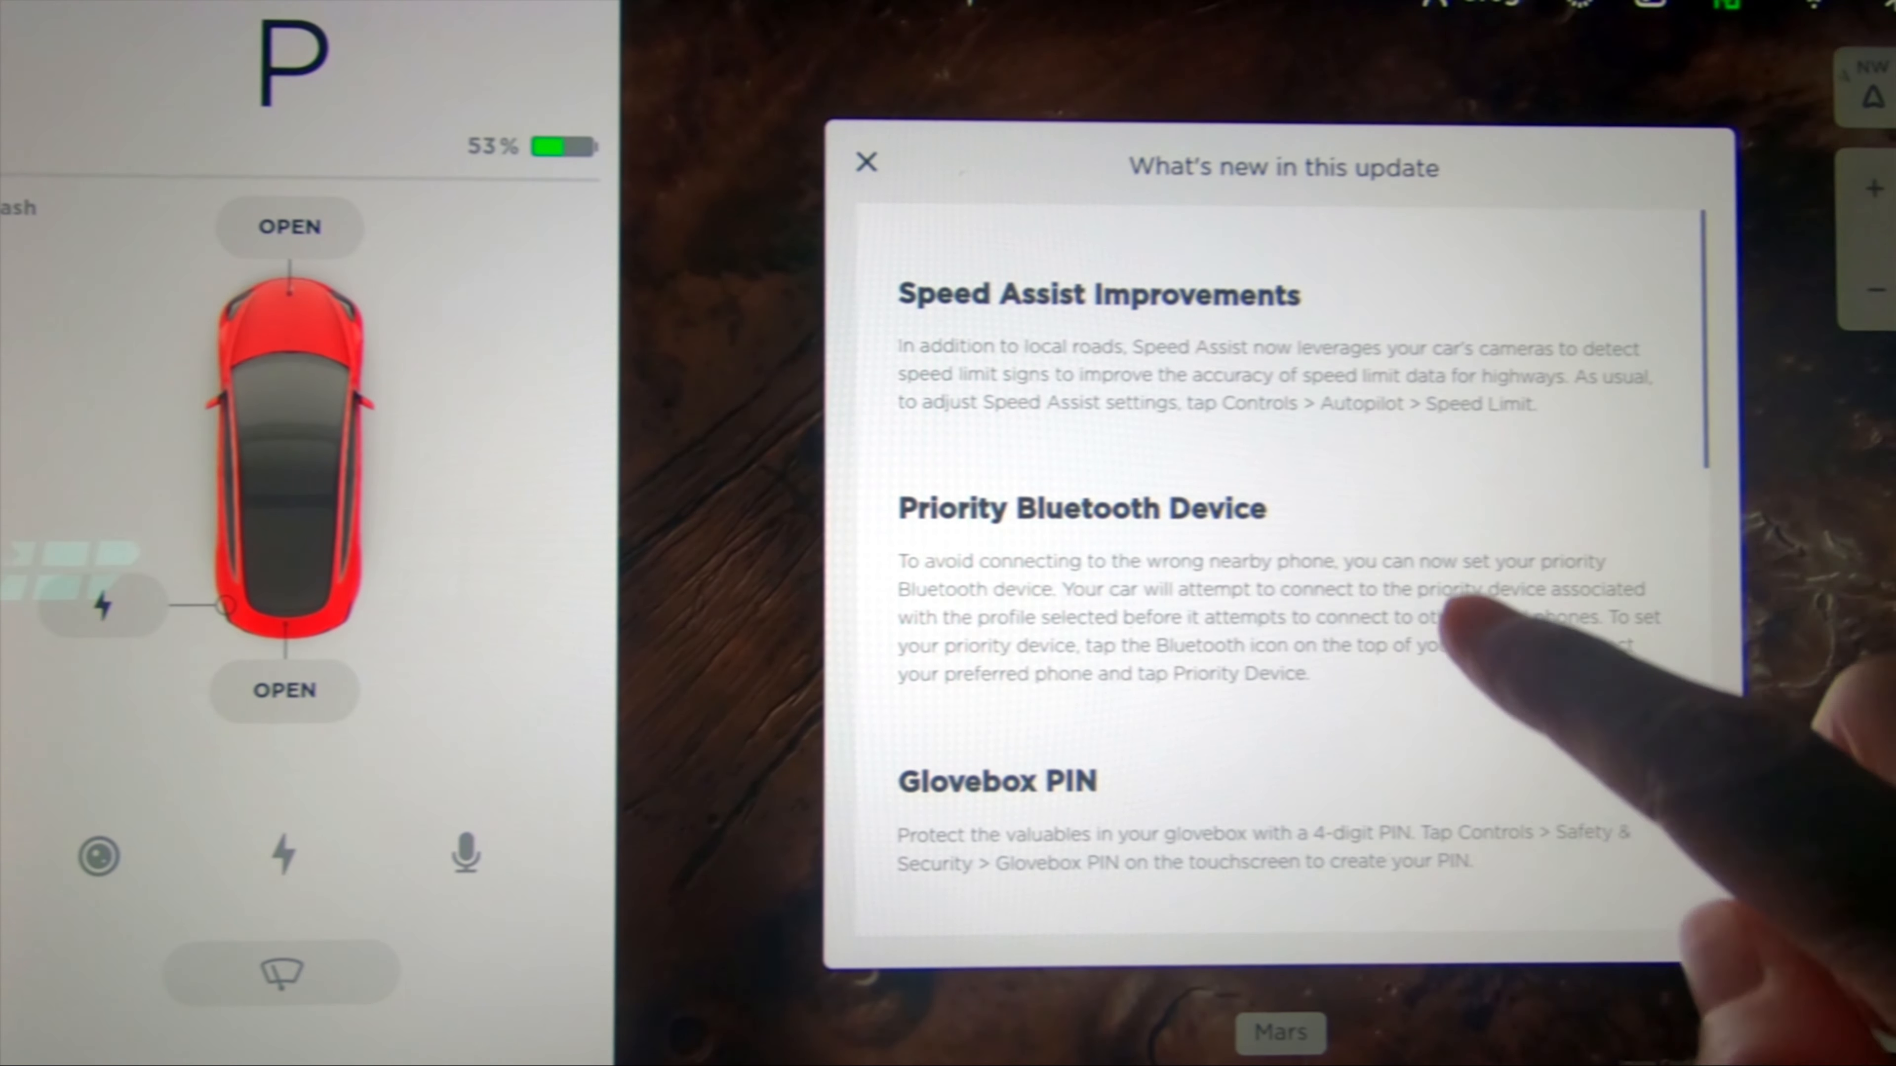
scroll(down, 3)
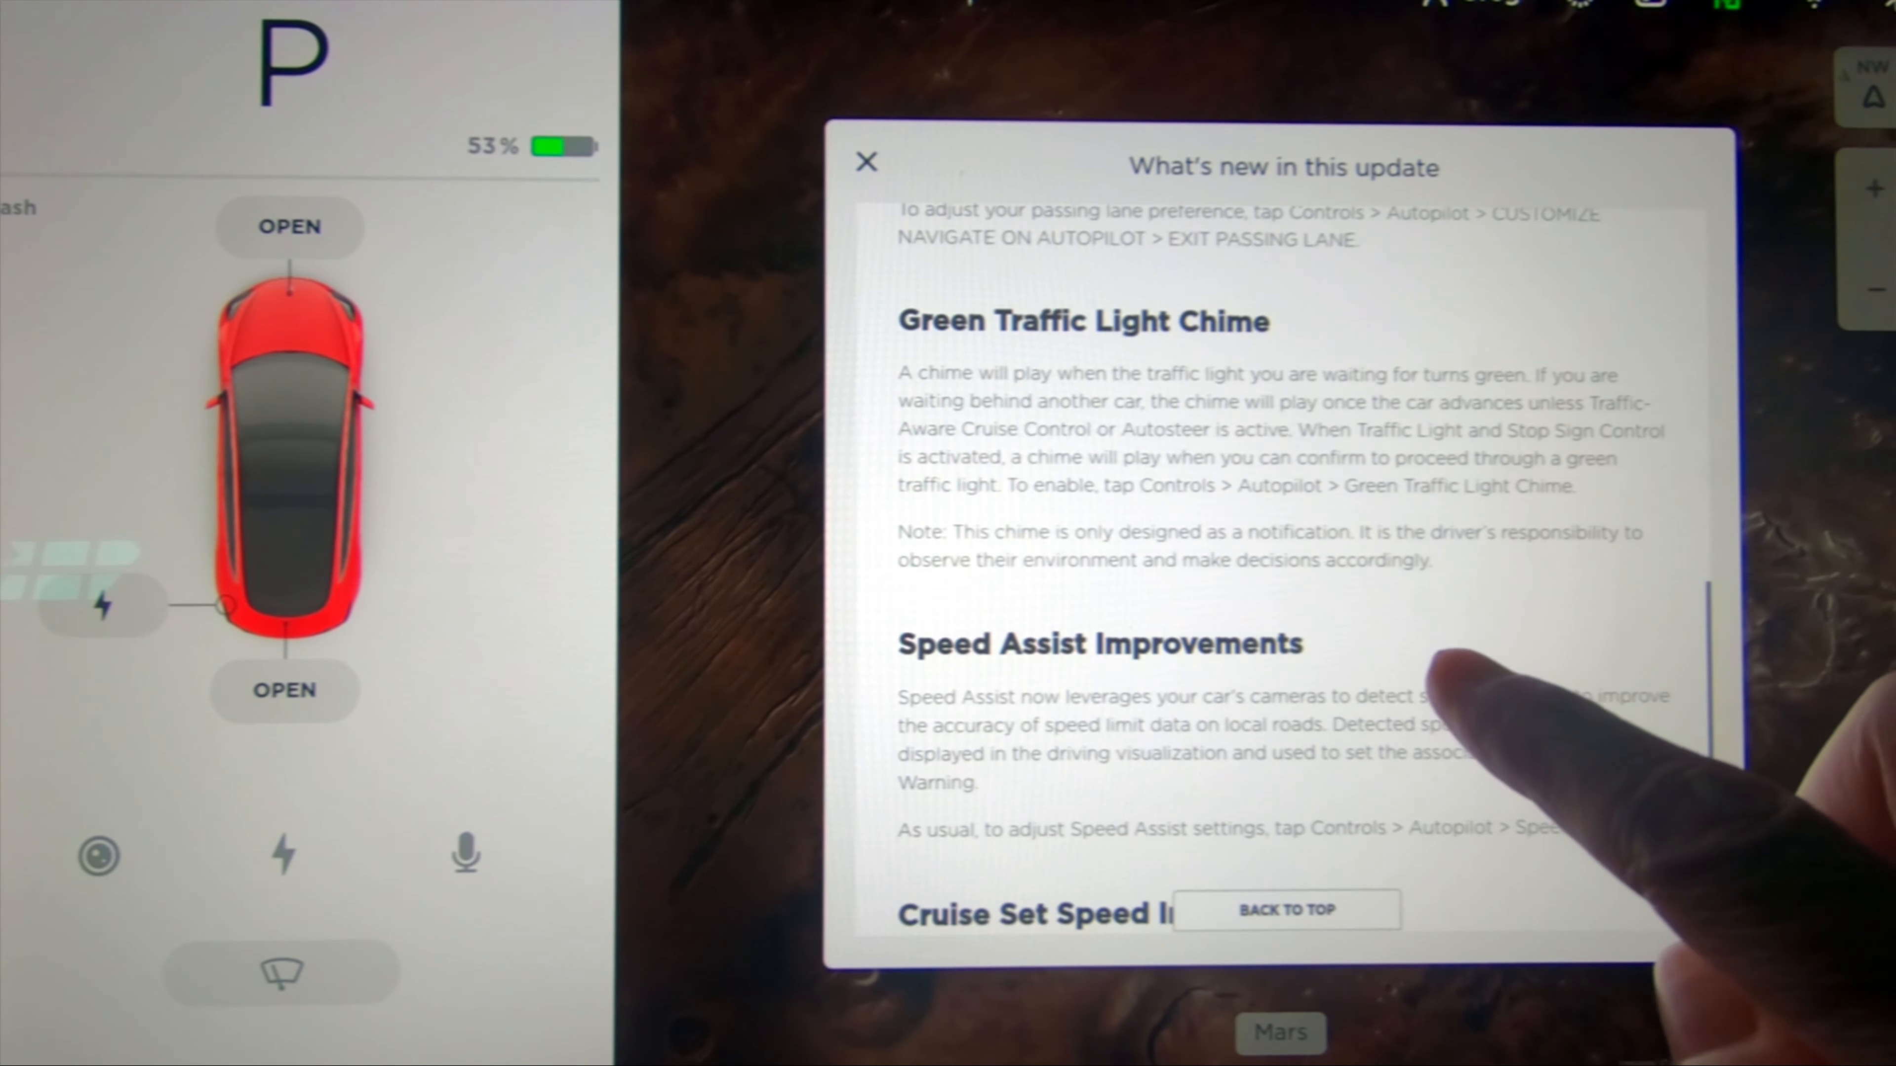
scroll(down, 3)
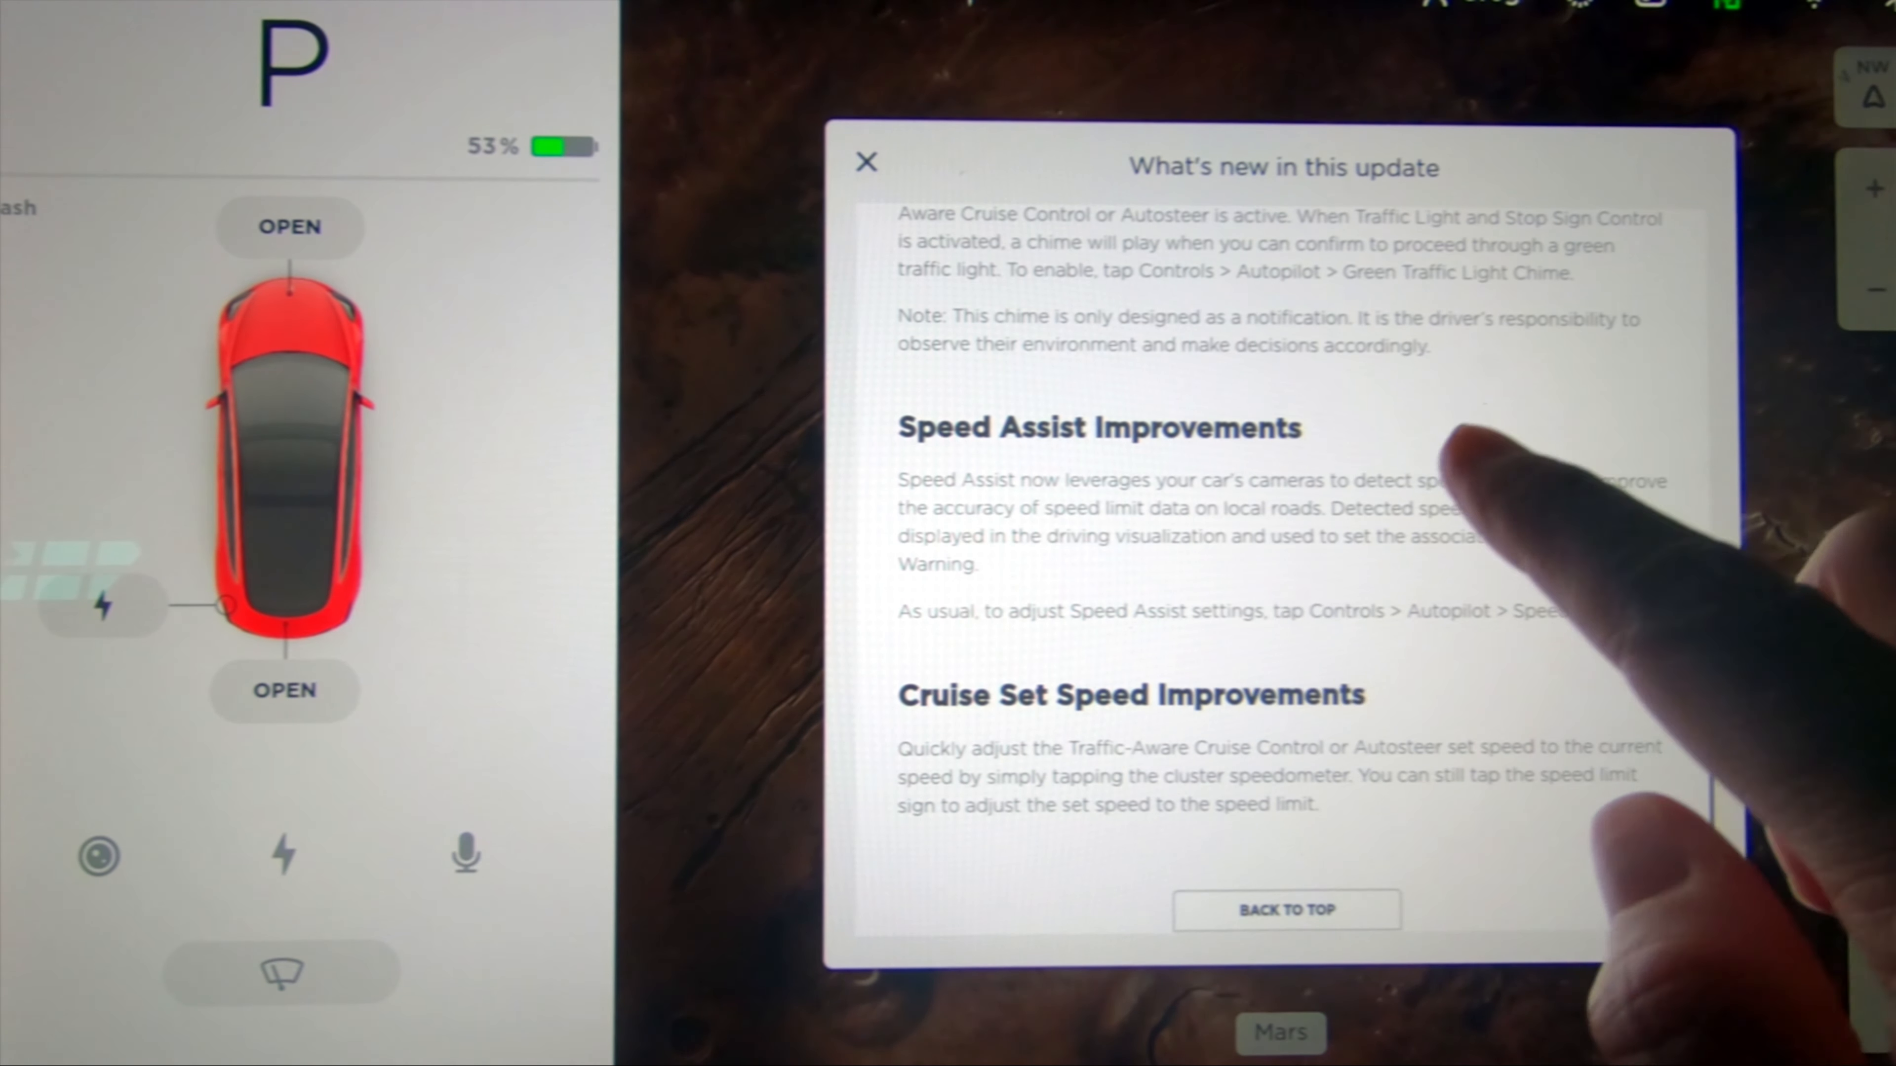
scroll(down, 3)
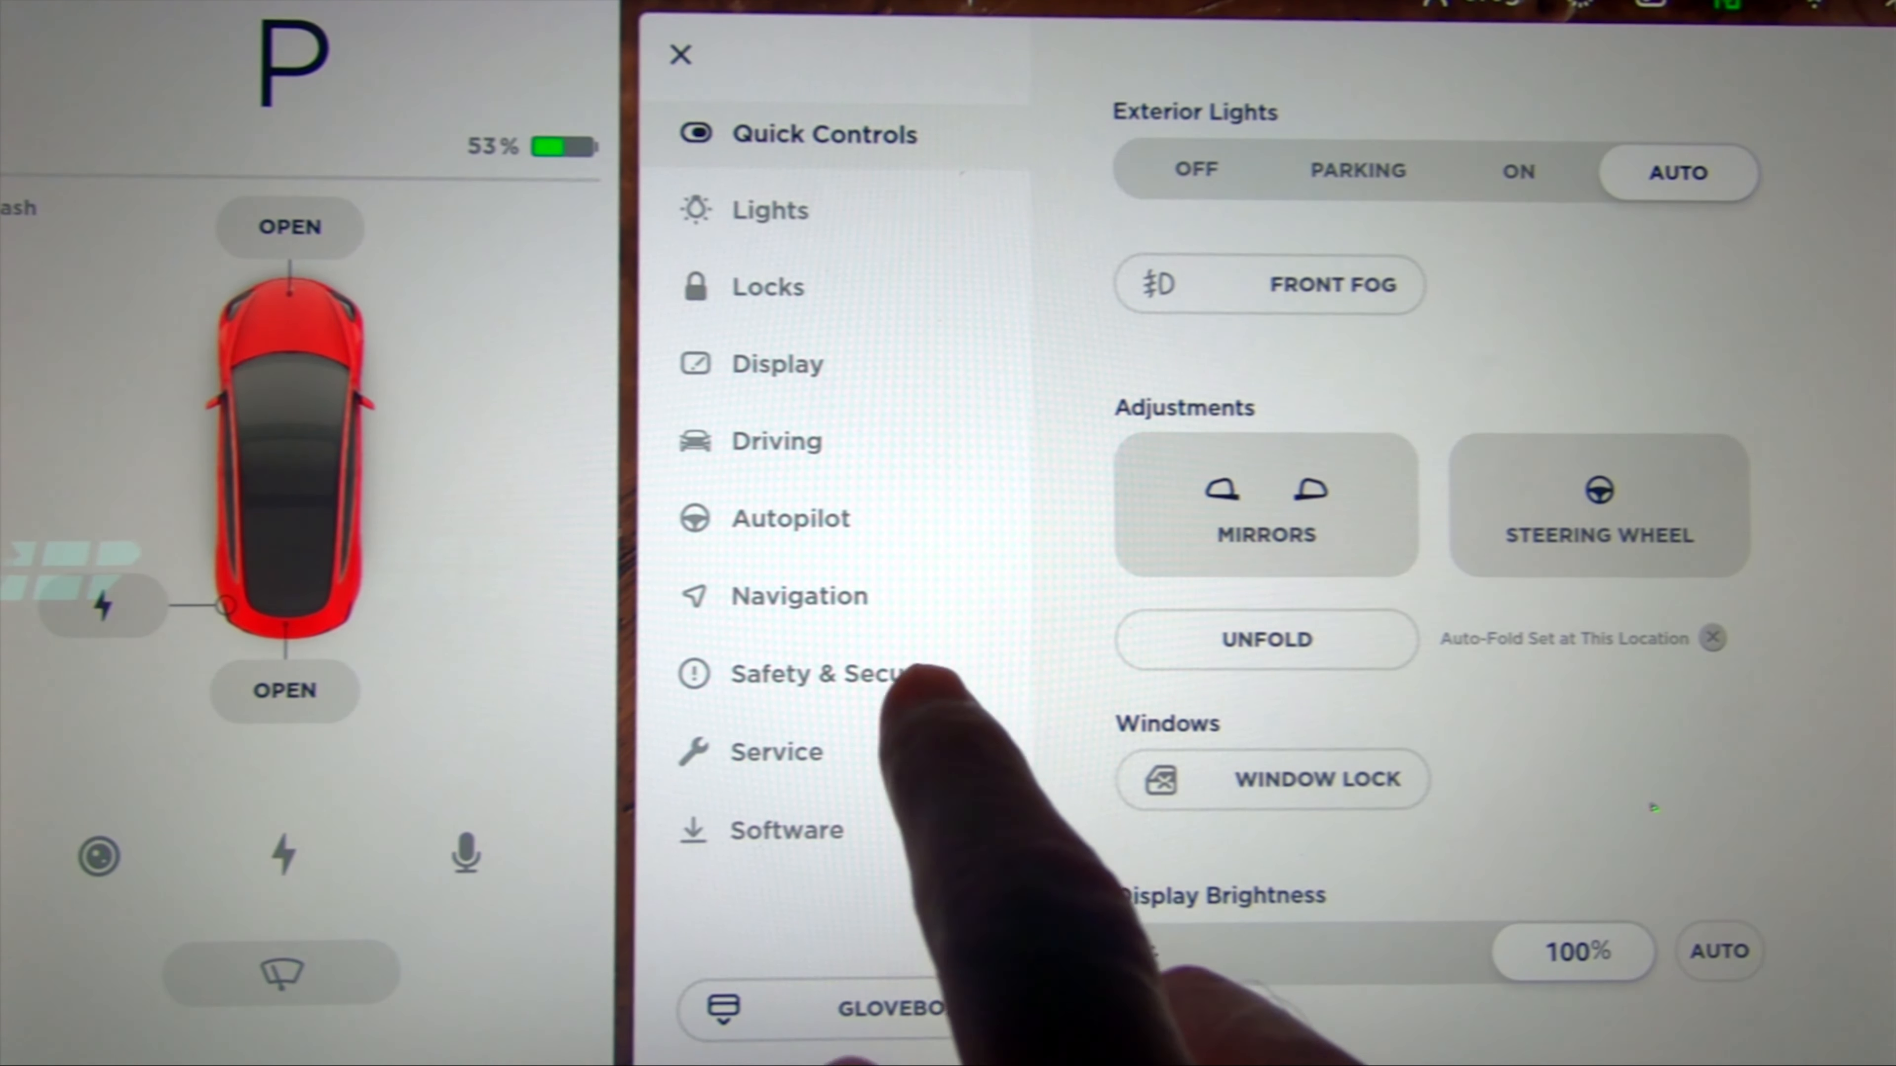
Go to Safety & Security from the Controls list.
click(766, 286)
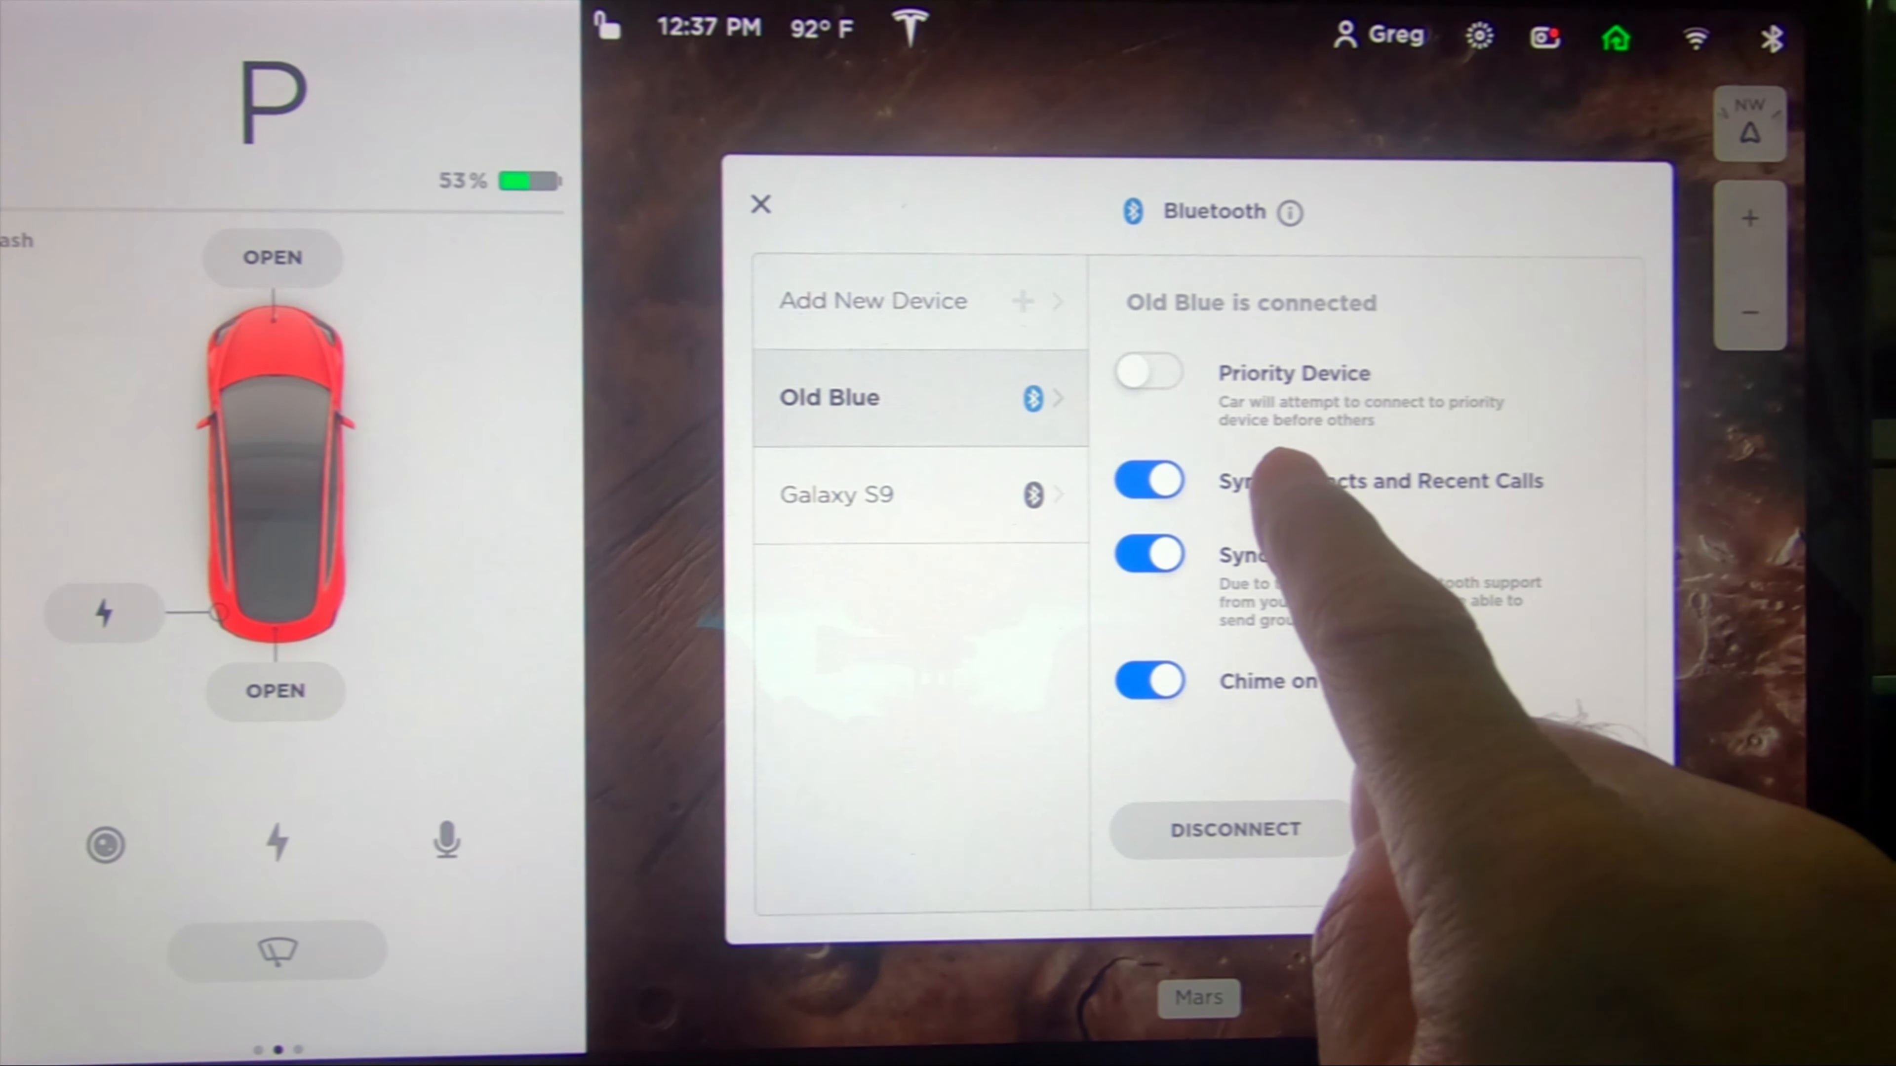
Switch on Priority Device for the Old Blue phone.
click(1146, 373)
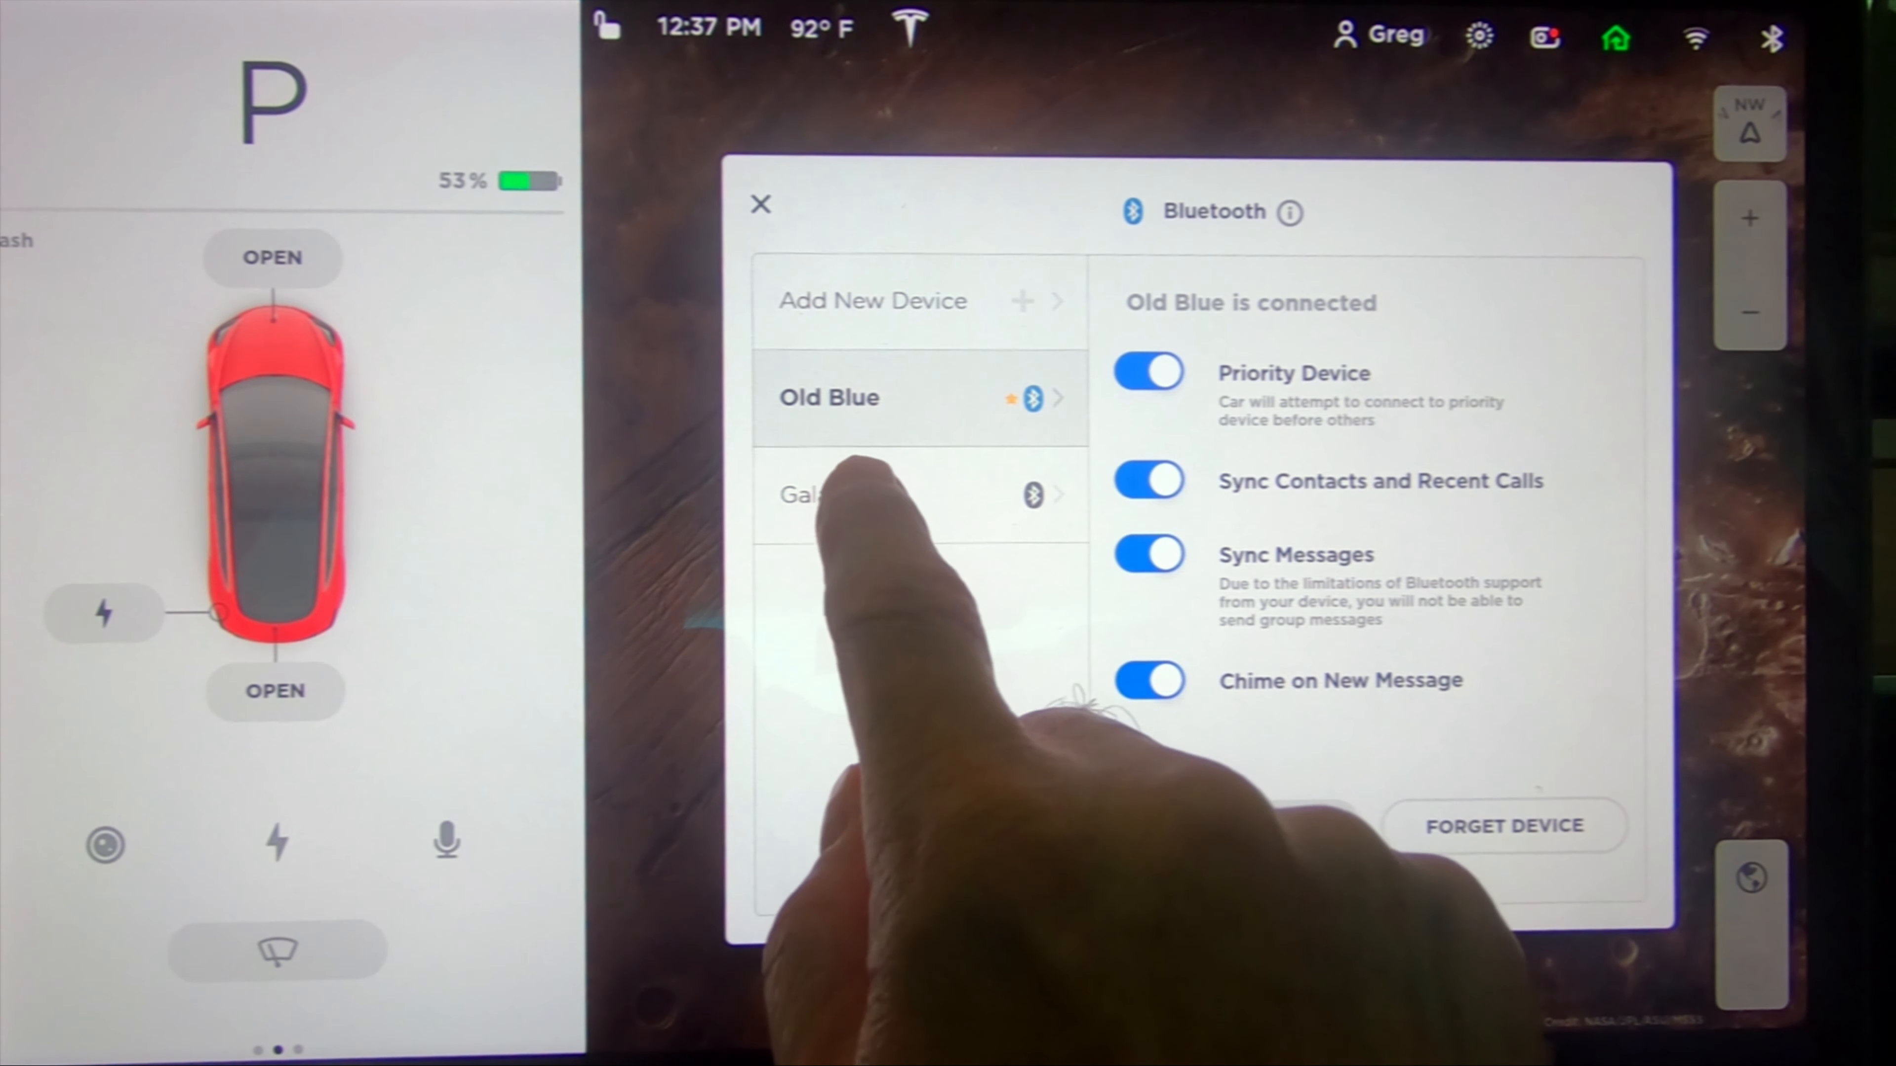
Try connecting the Galaxy S9, reconnect Old Blue, then disconnect Old Blue keeping its priority star.
click(836, 494)
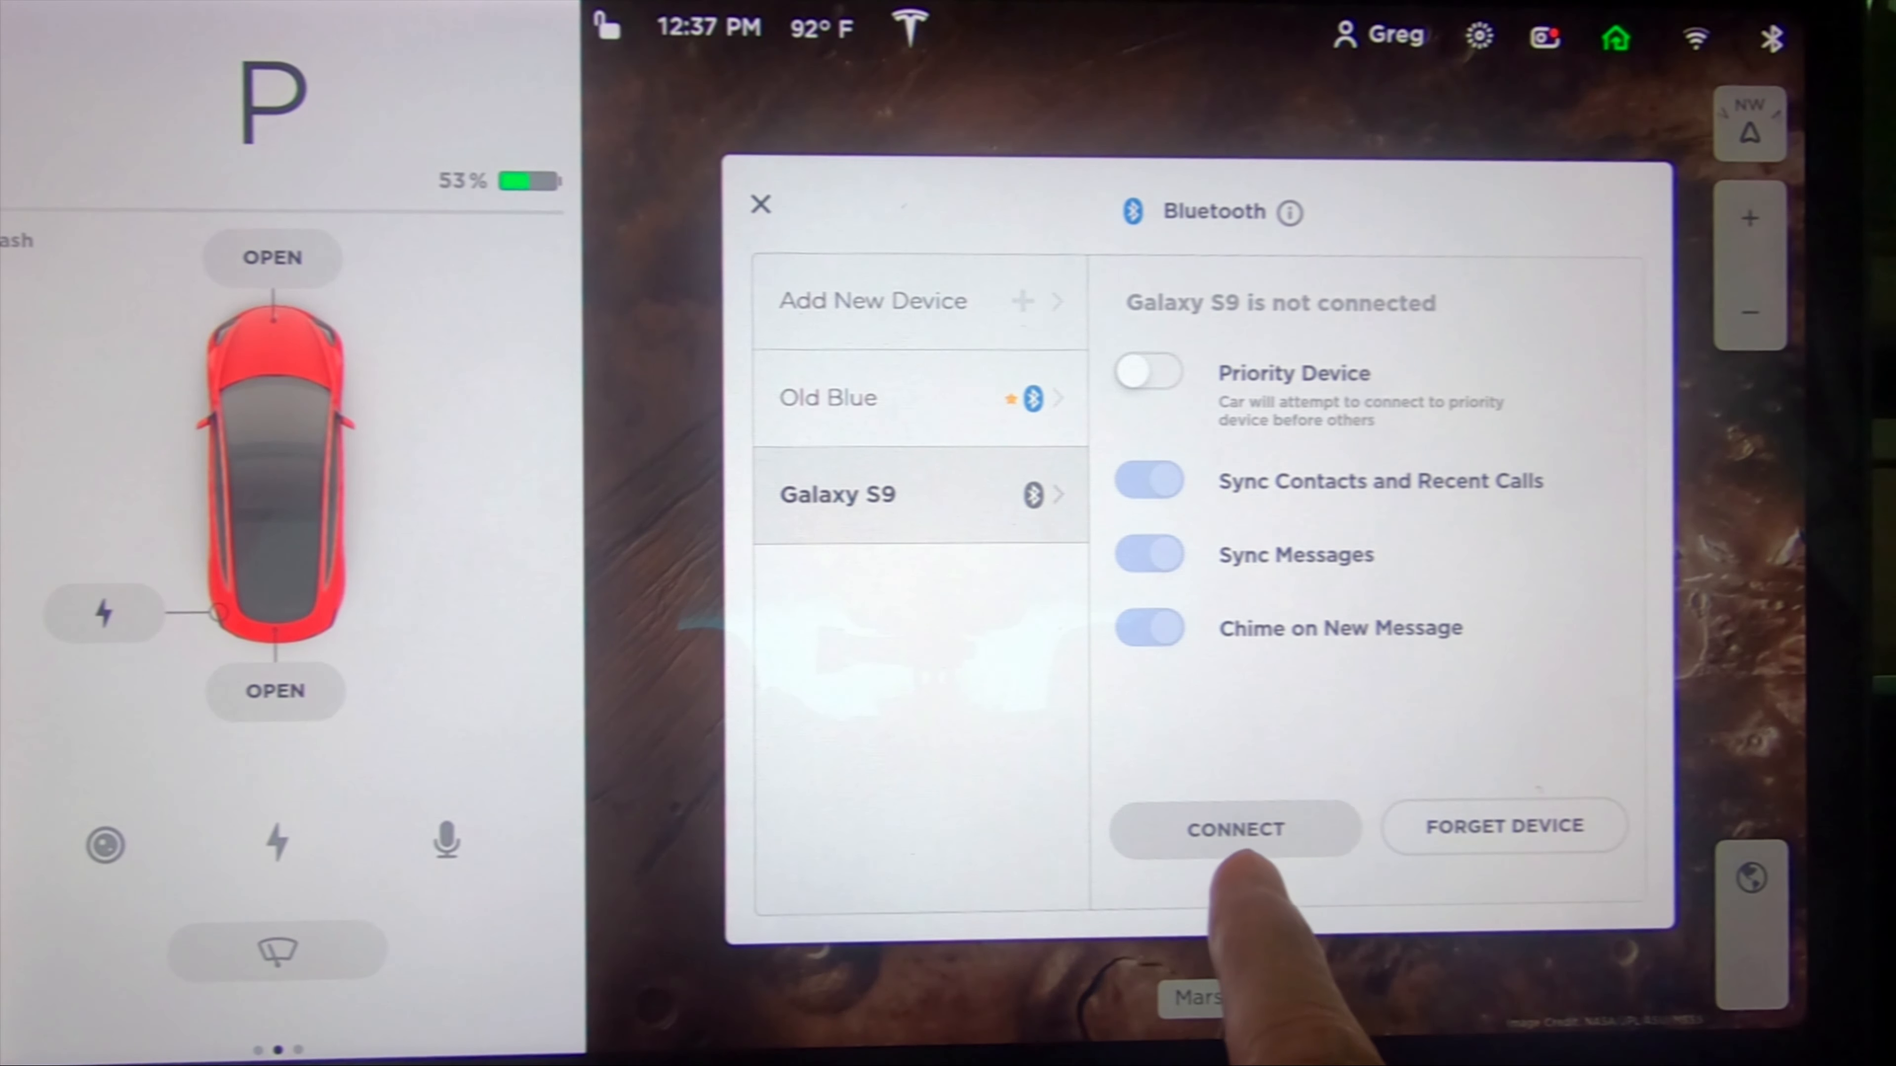
click(1233, 828)
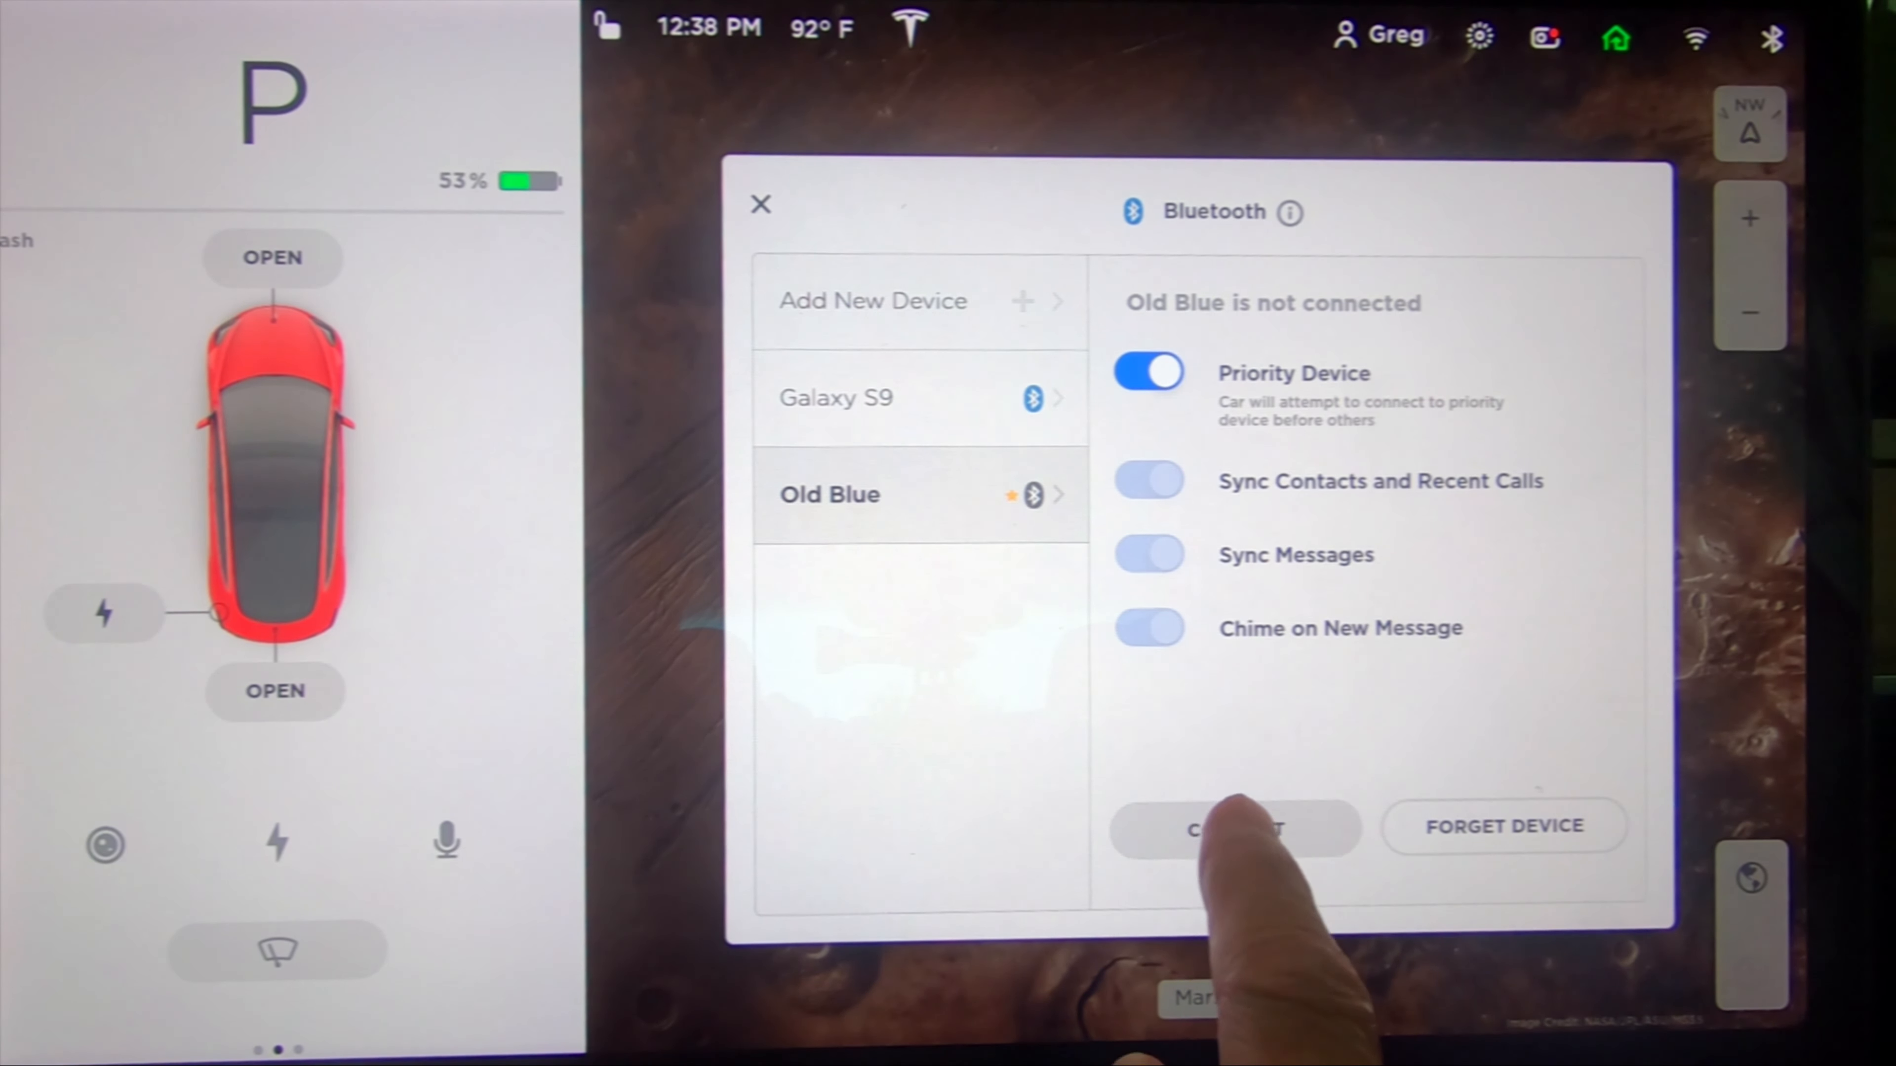
click(1234, 830)
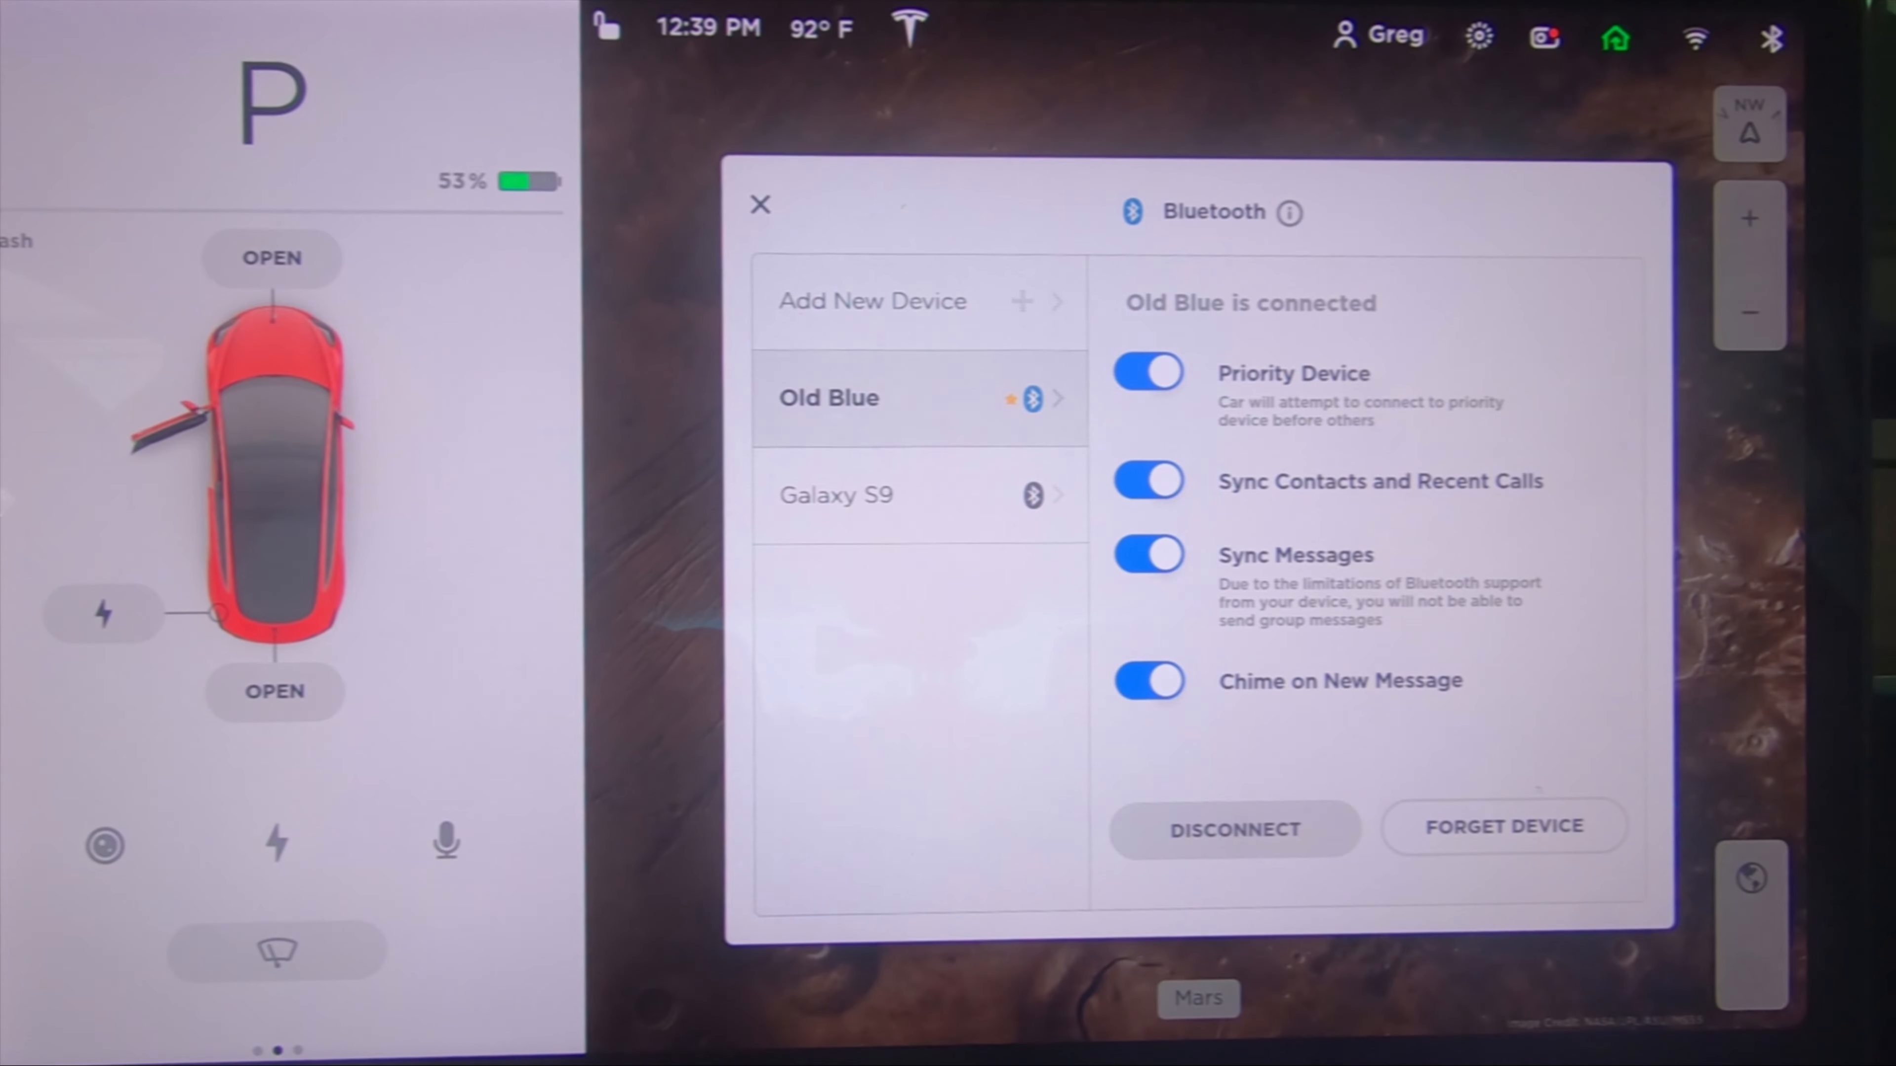
click(1233, 830)
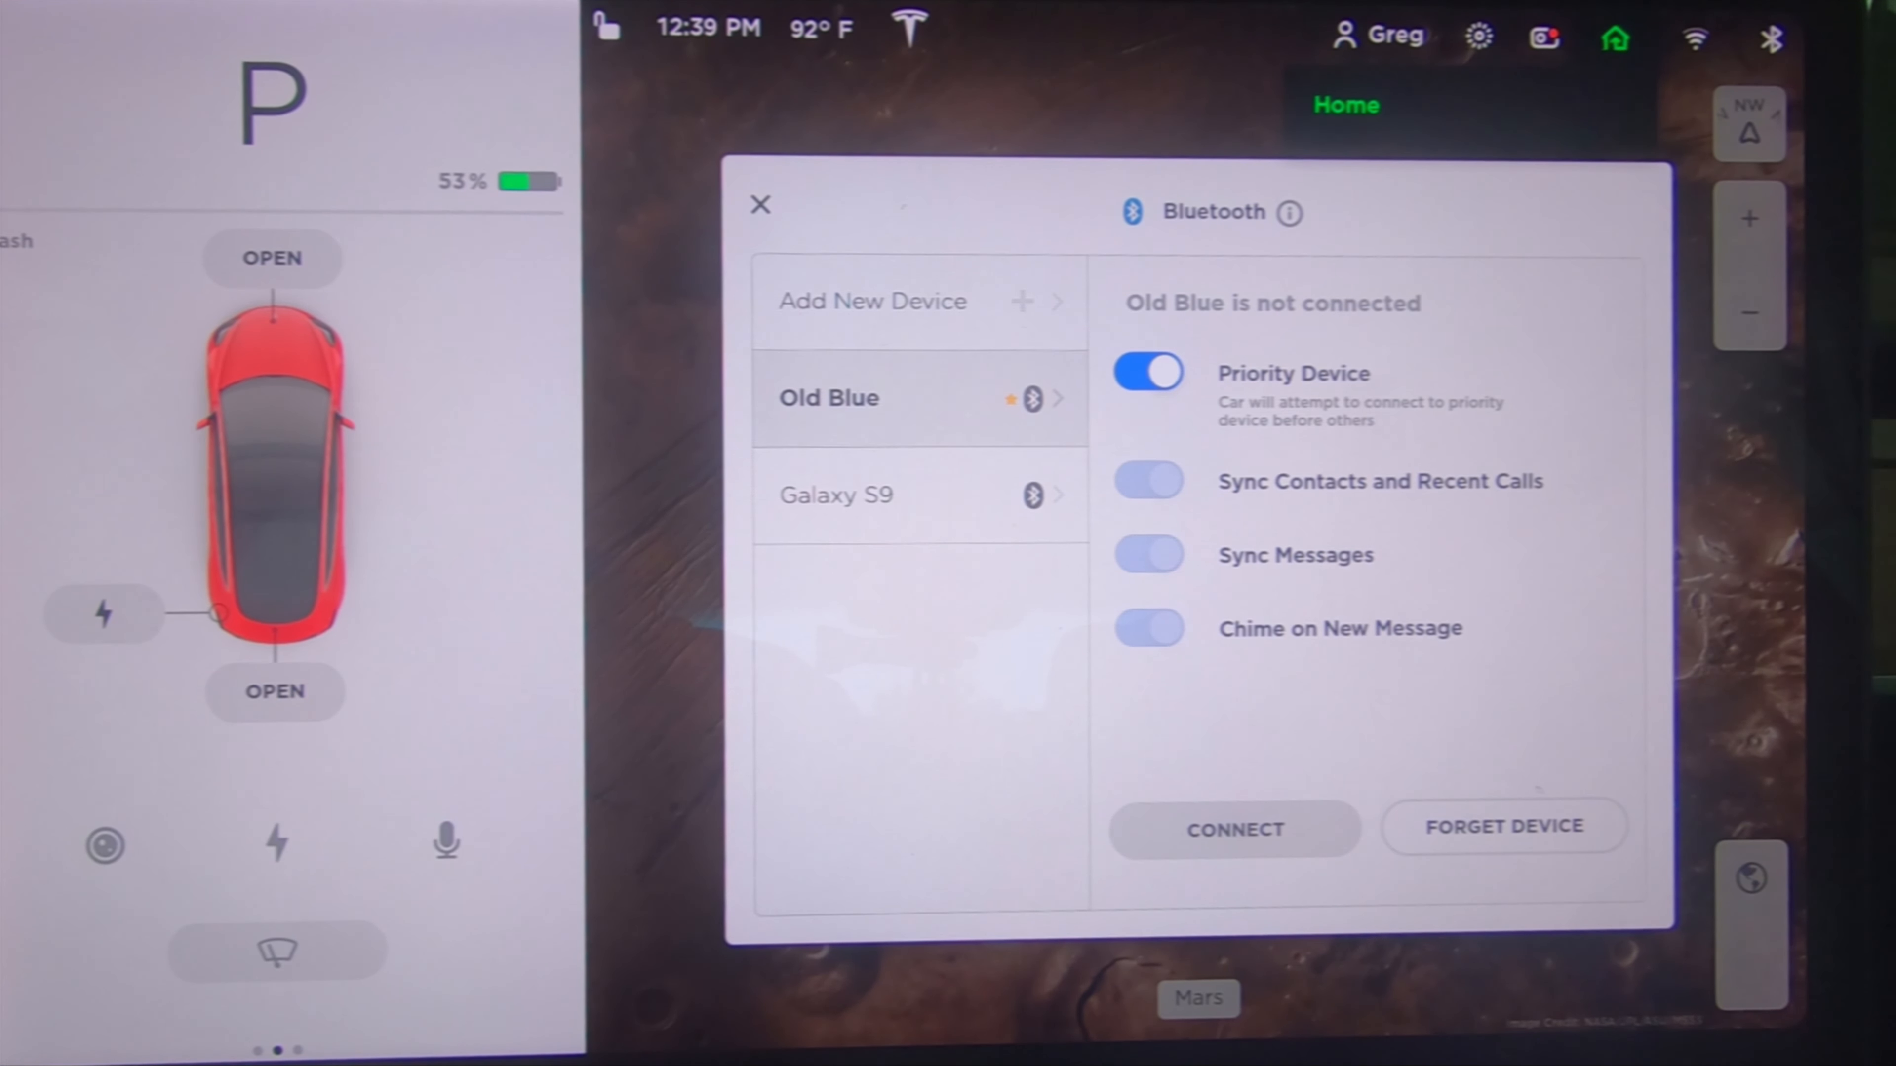
Switch driver profile and reopen the latest update's release notes.
click(1234, 829)
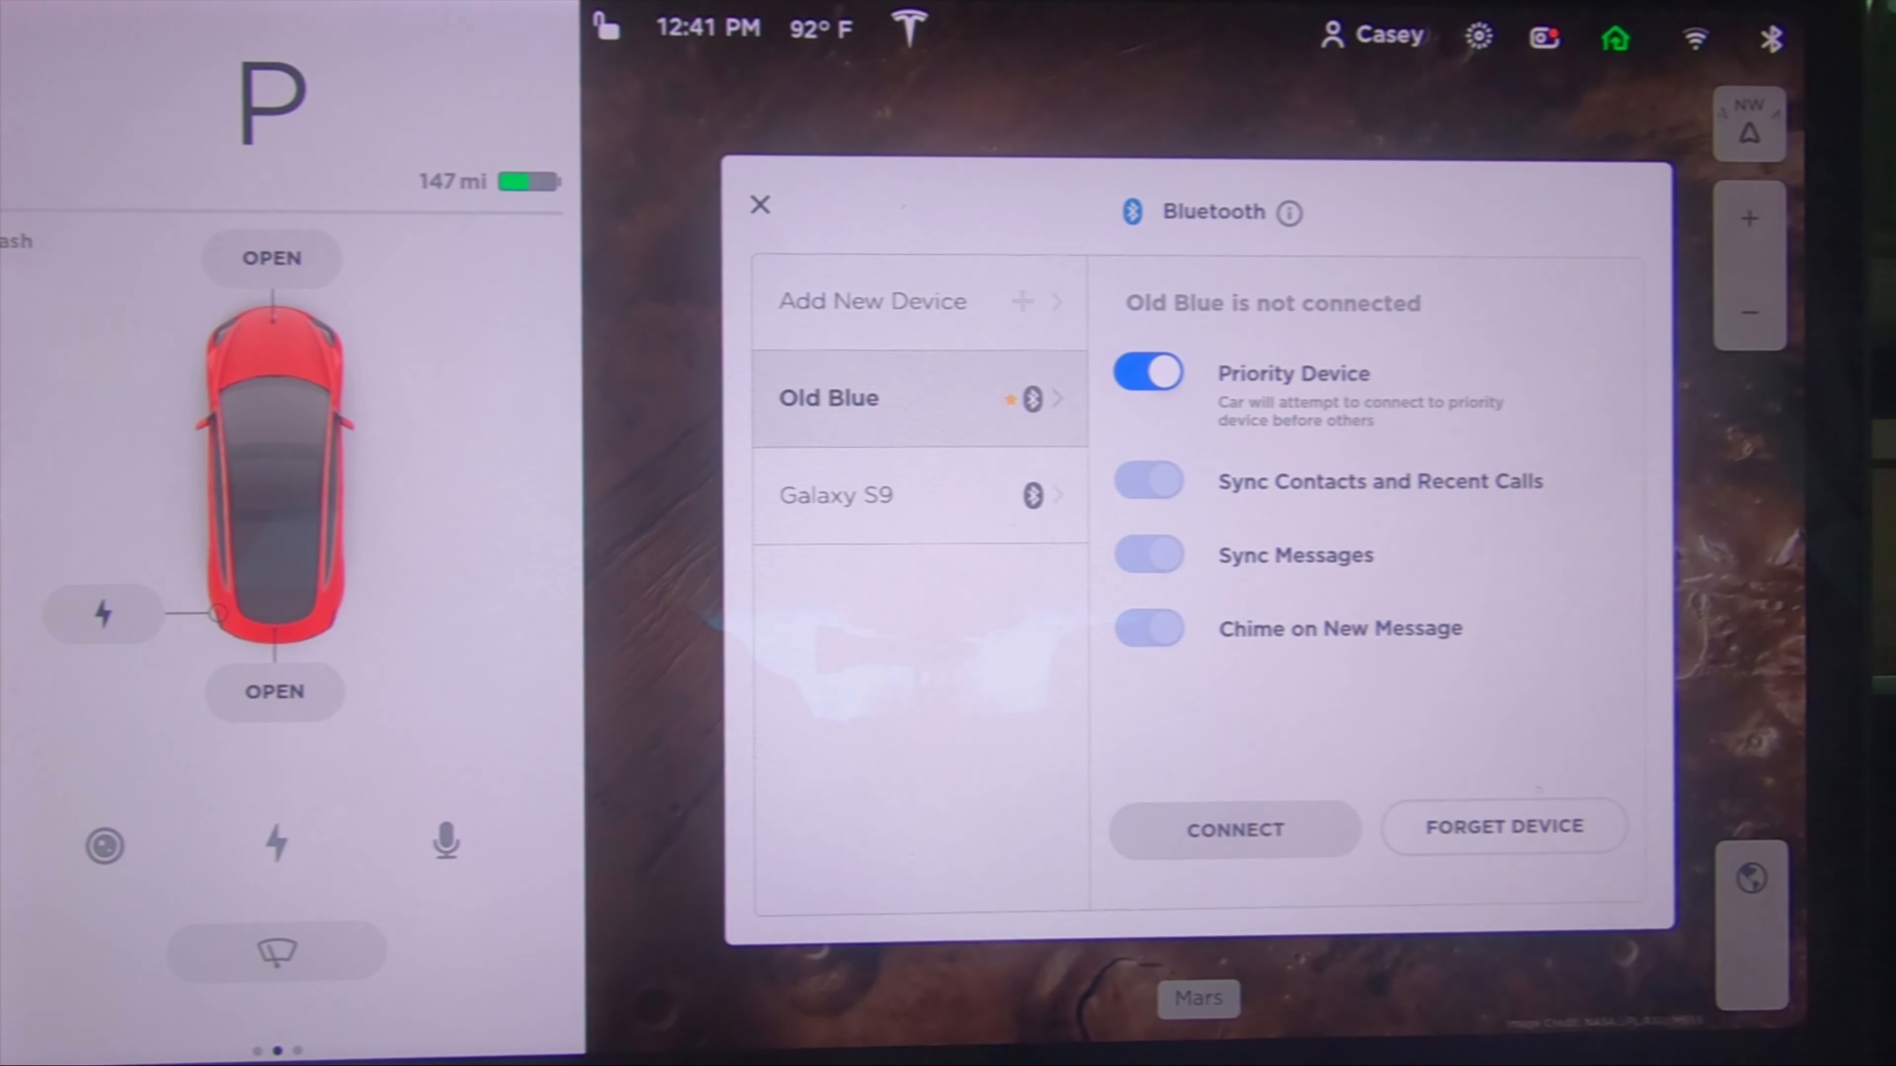
click(1233, 829)
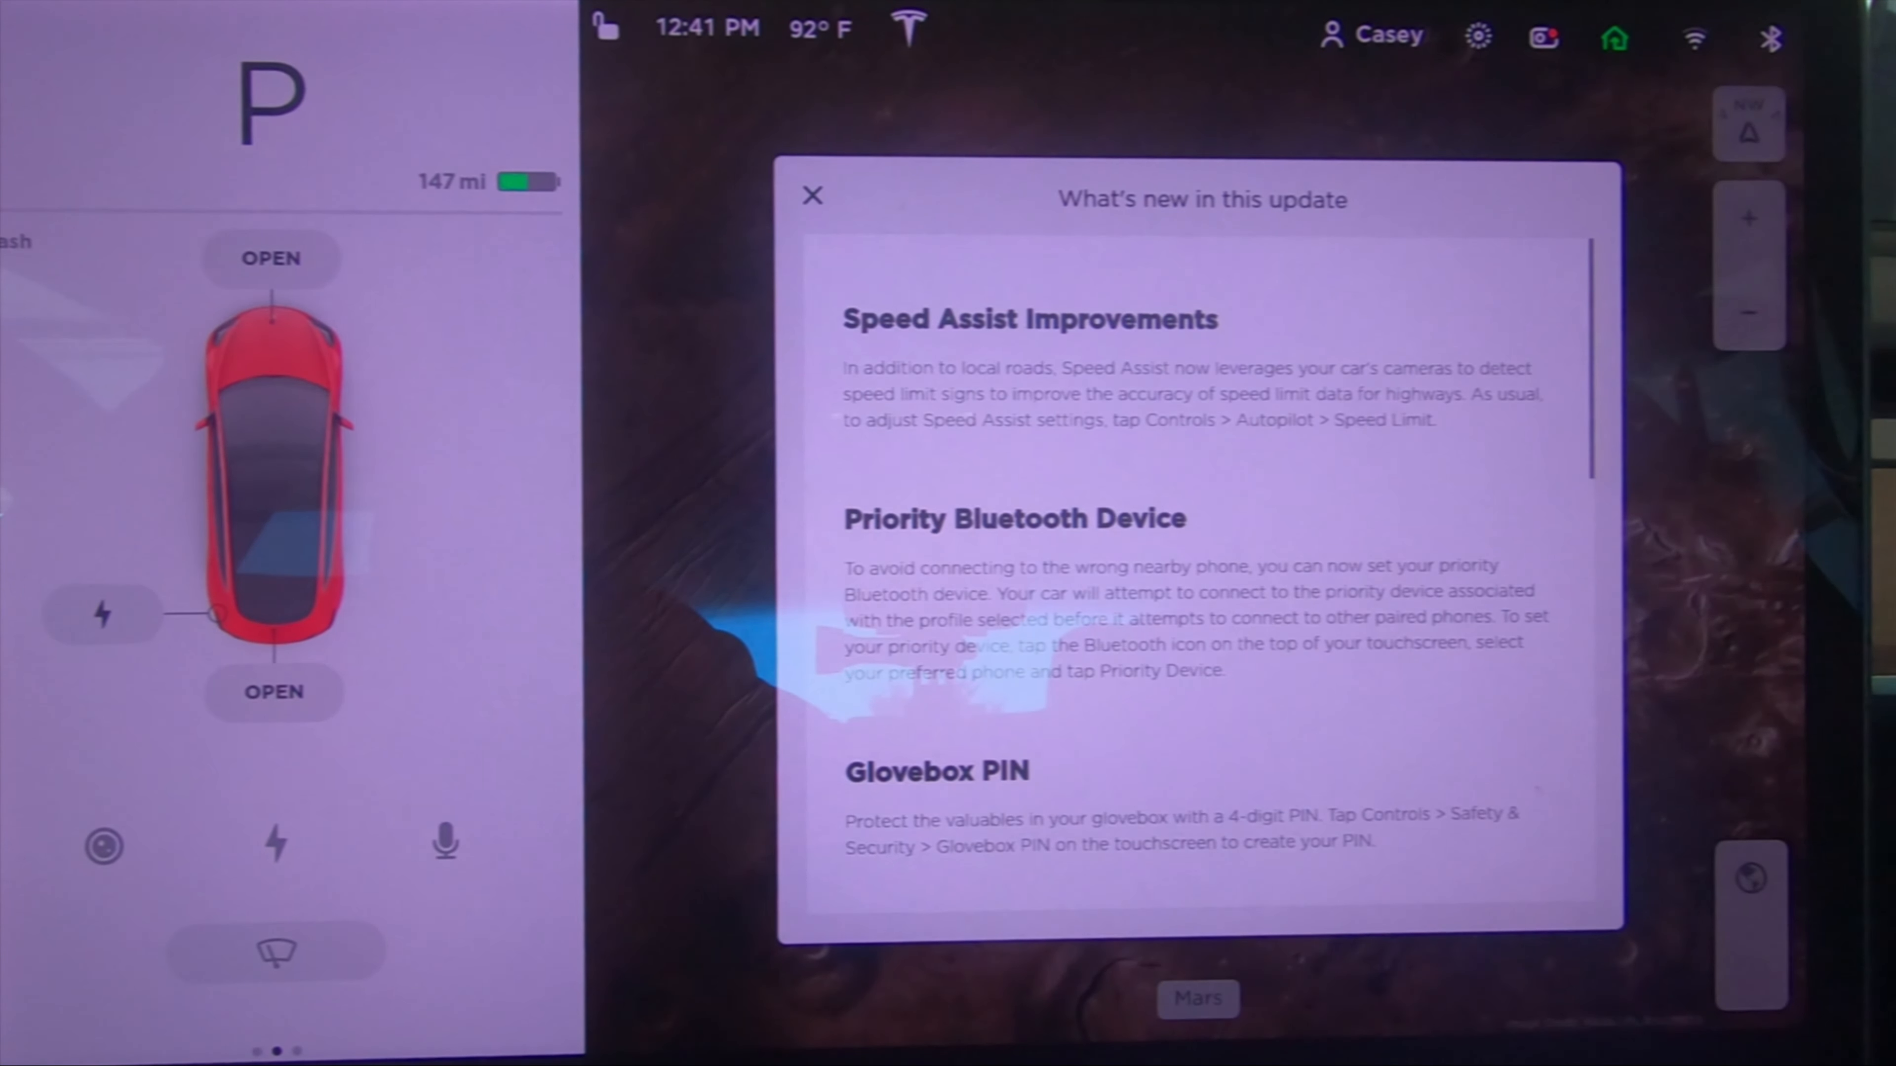
Scroll to the Glovebox PIN note, then return to Quick Controls.
scroll(down, 3)
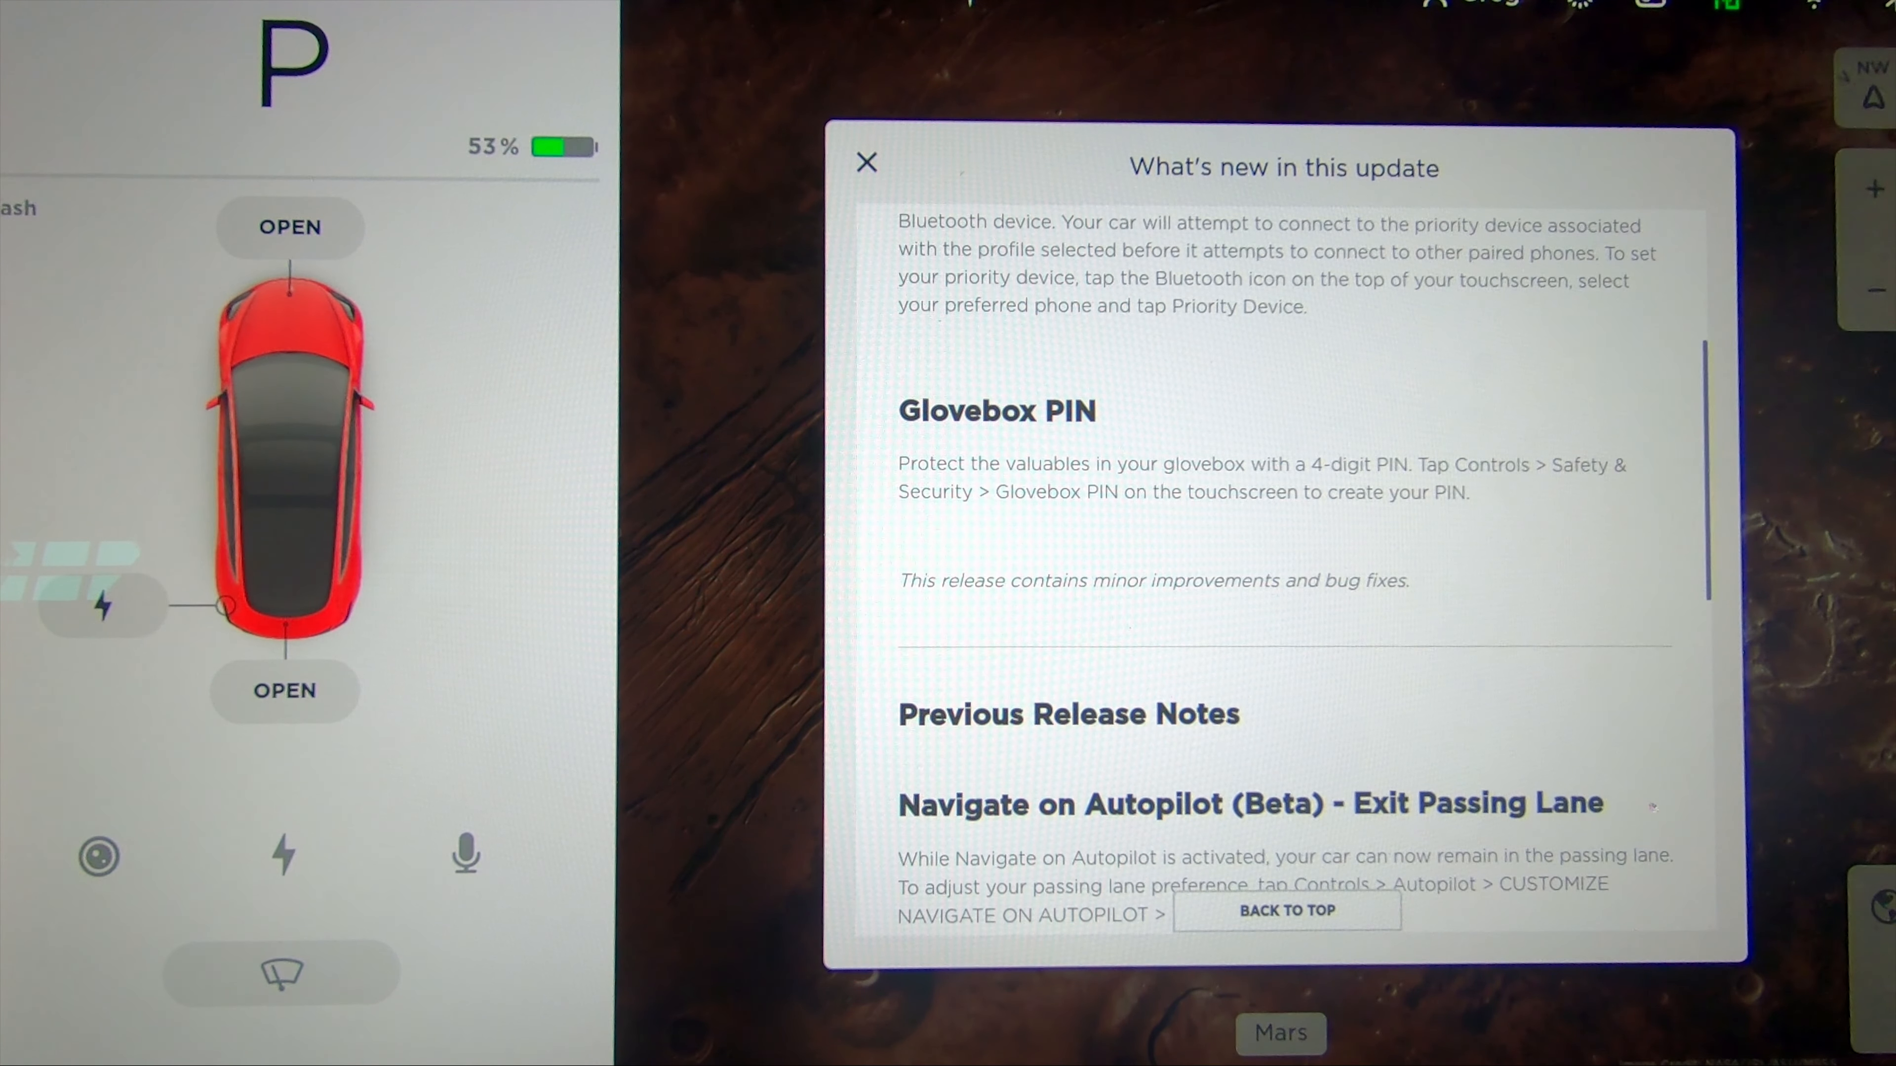
click(866, 161)
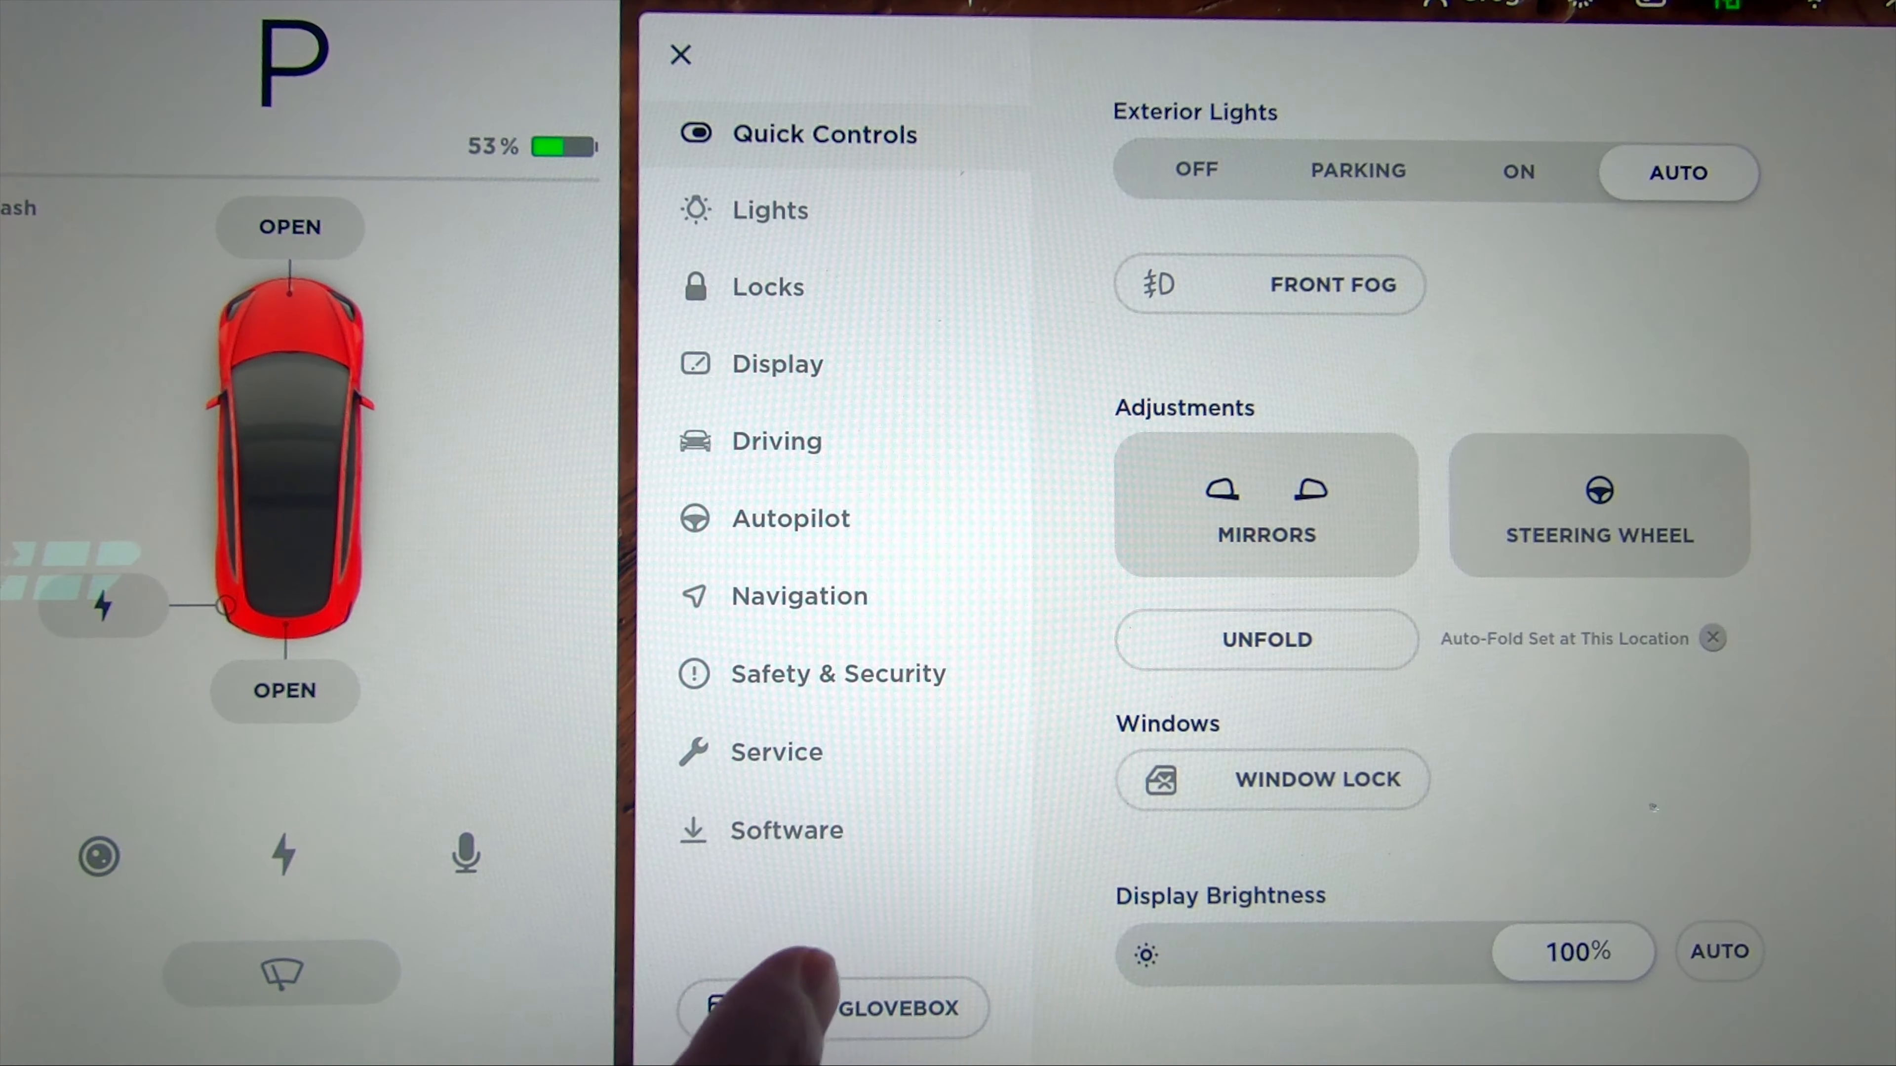
Enable Glovebox PIN in Safety & Security and unlock the glovebox with the 4-digit PIN.
click(836, 673)
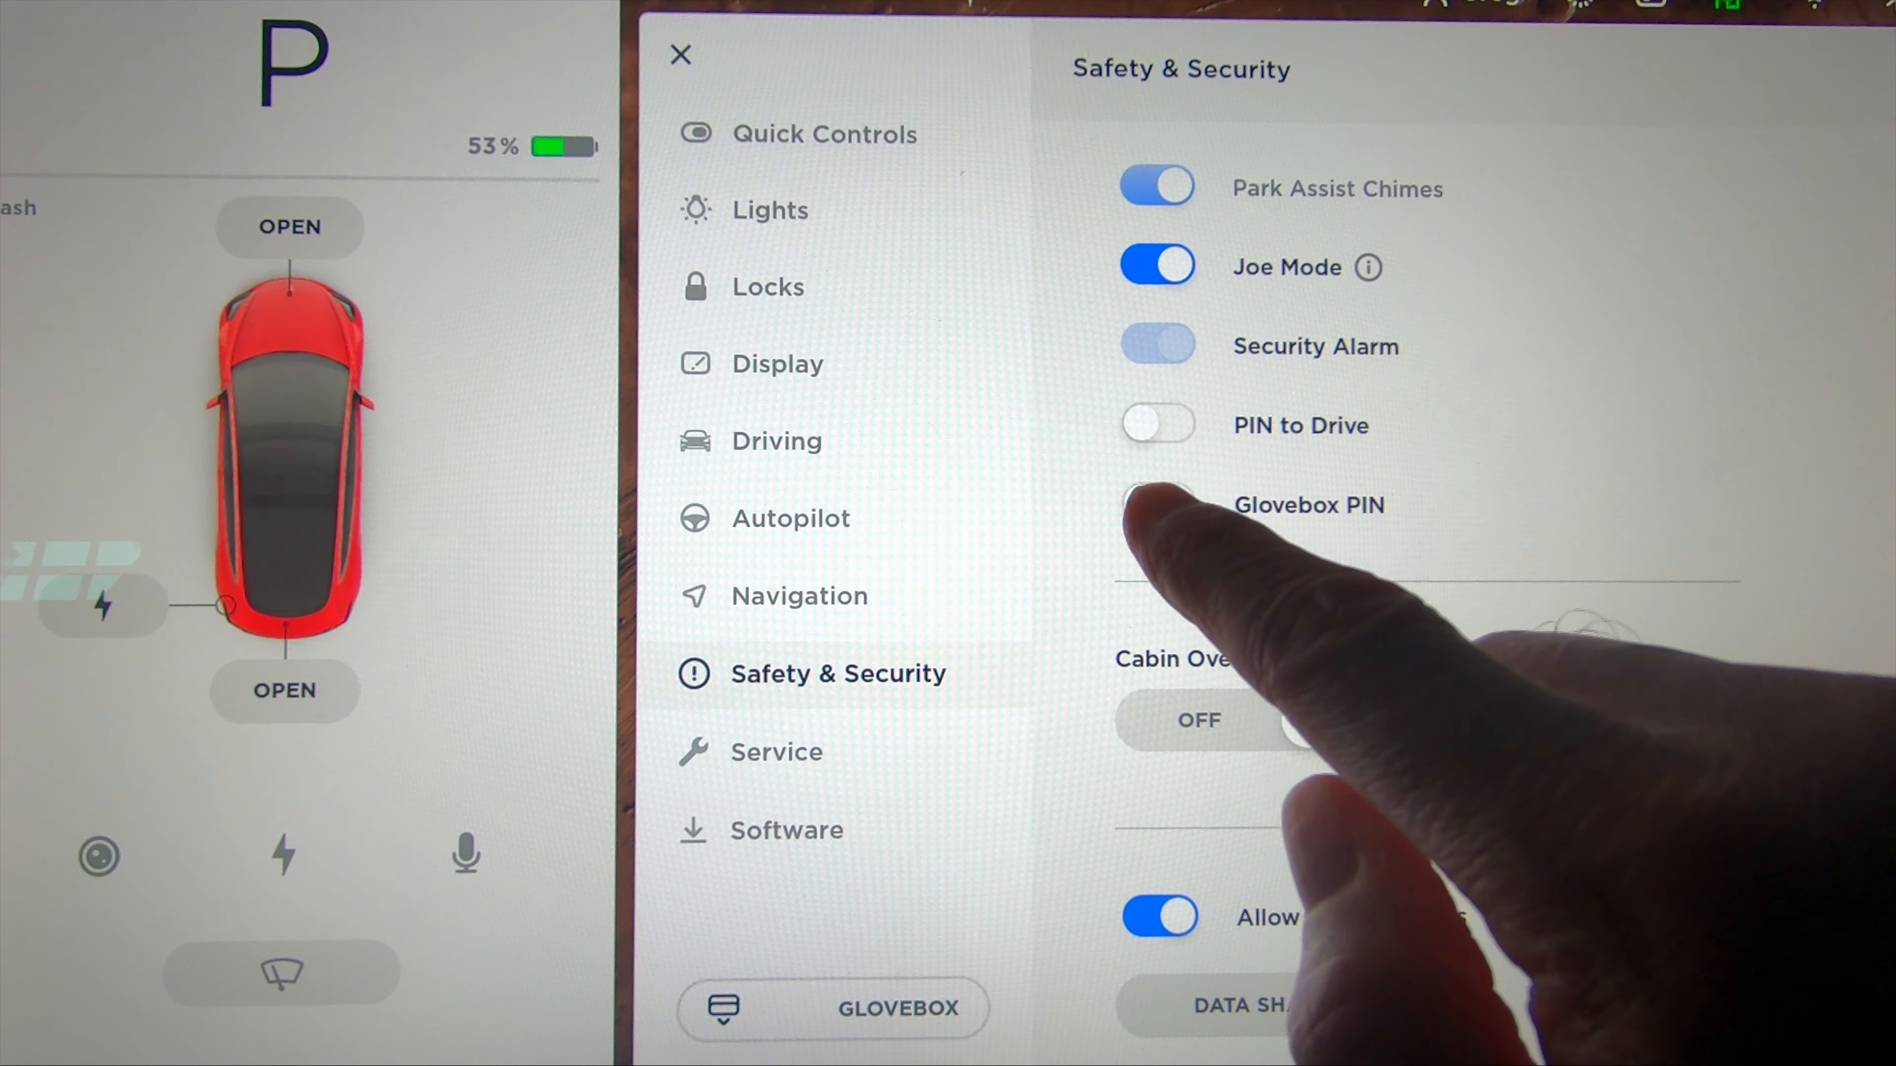
click(1157, 505)
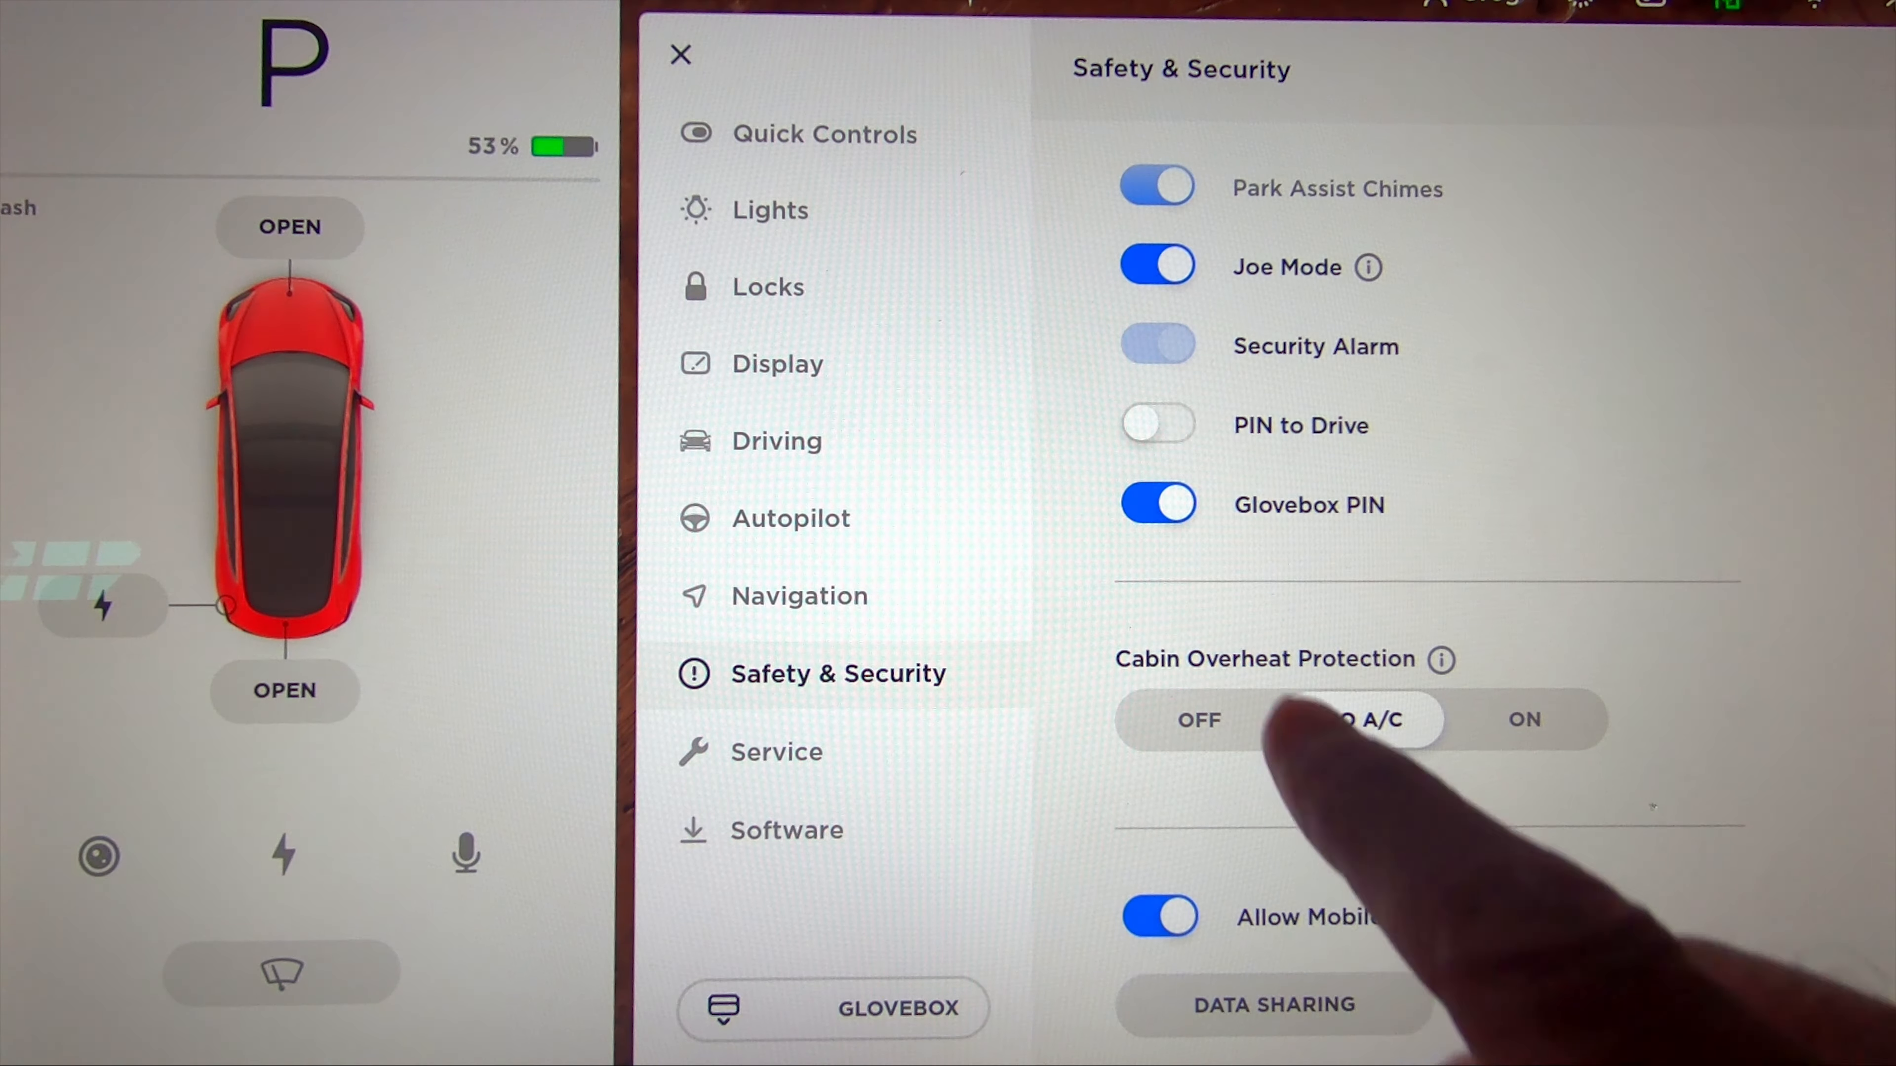
click(1362, 720)
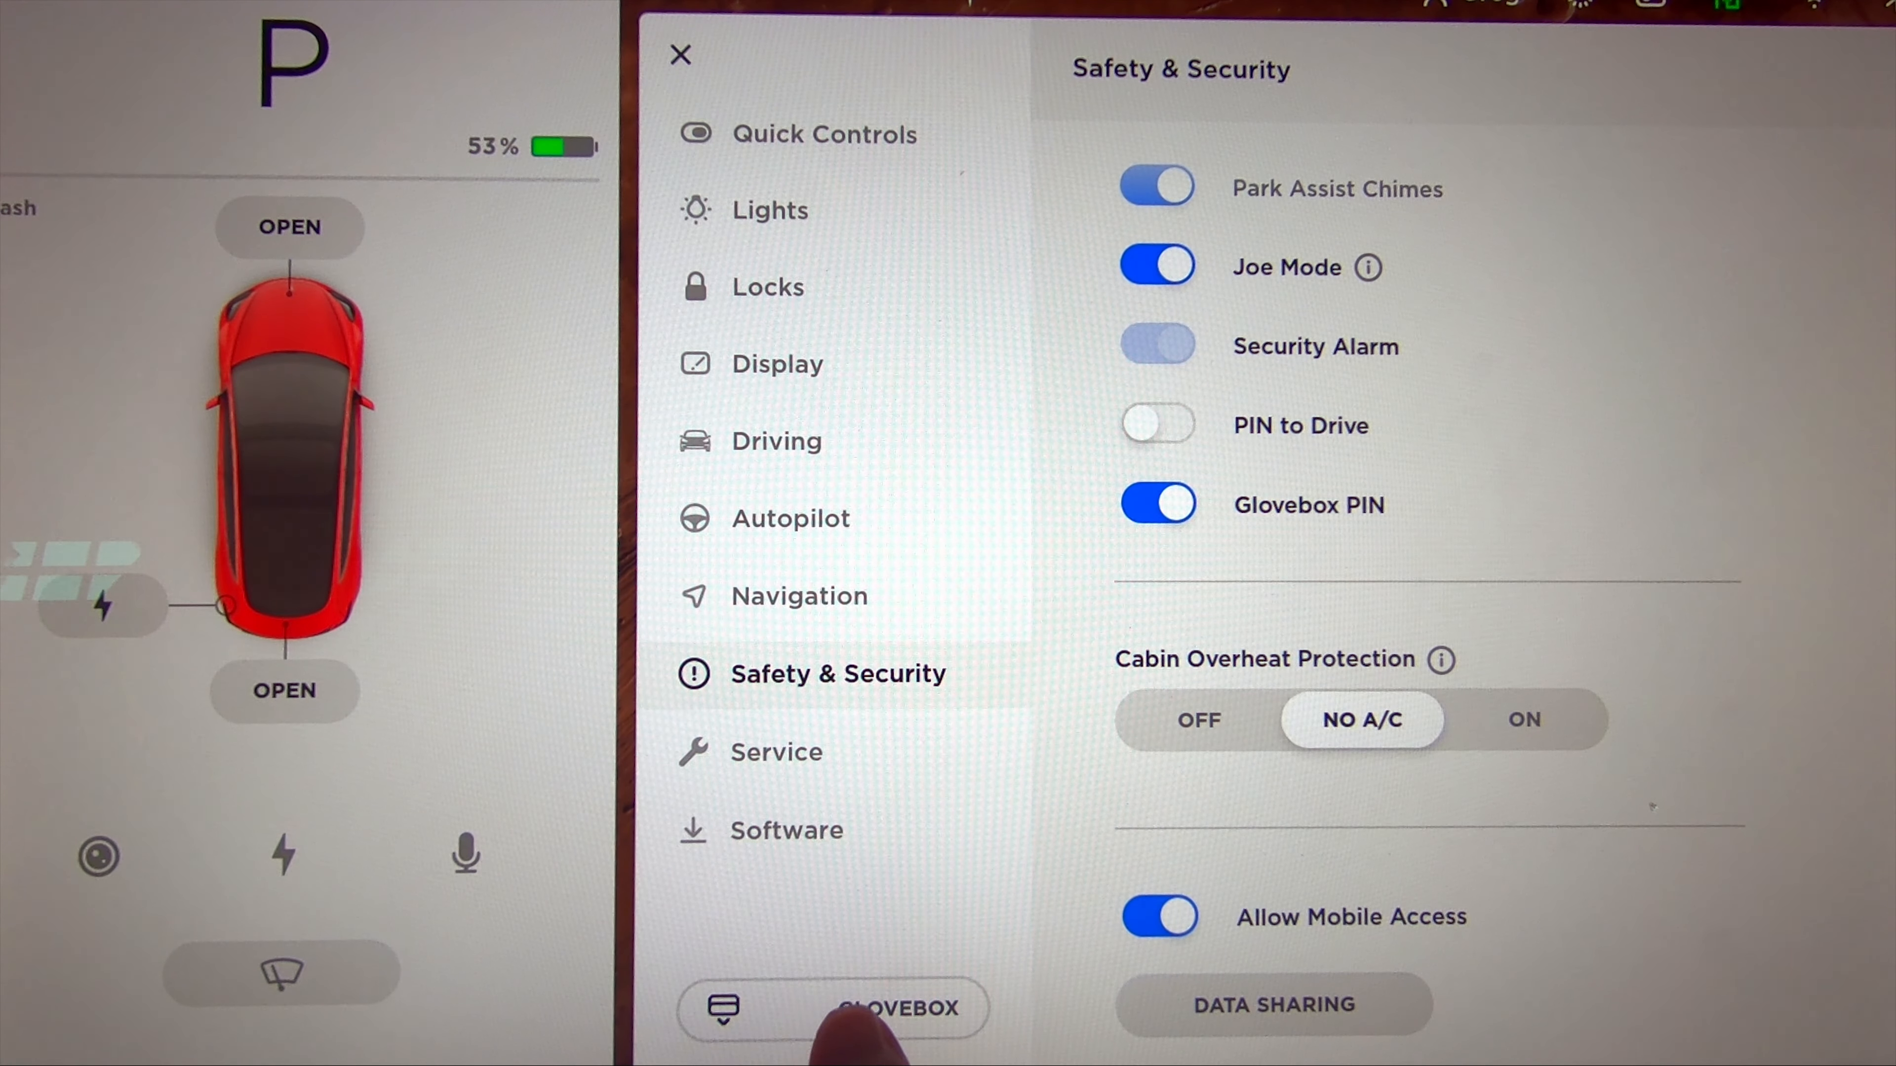
click(898, 1007)
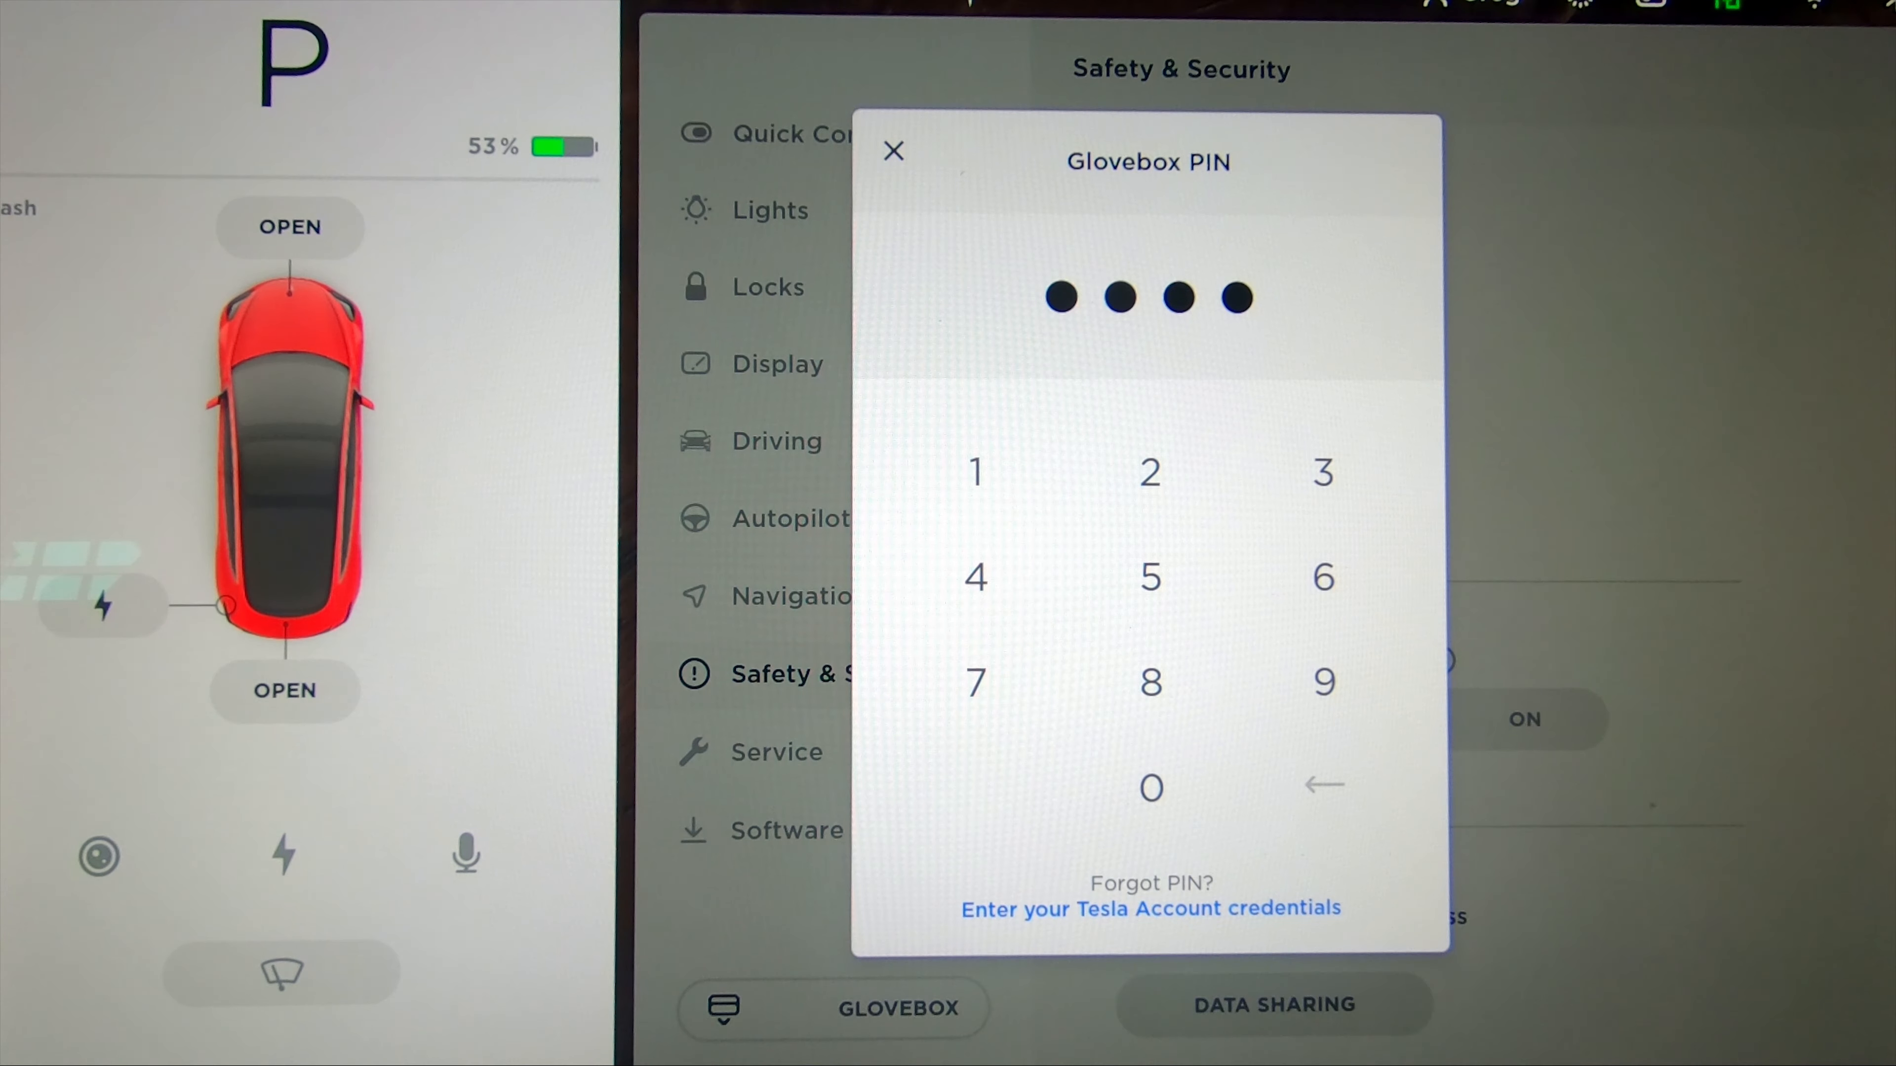
click(893, 150)
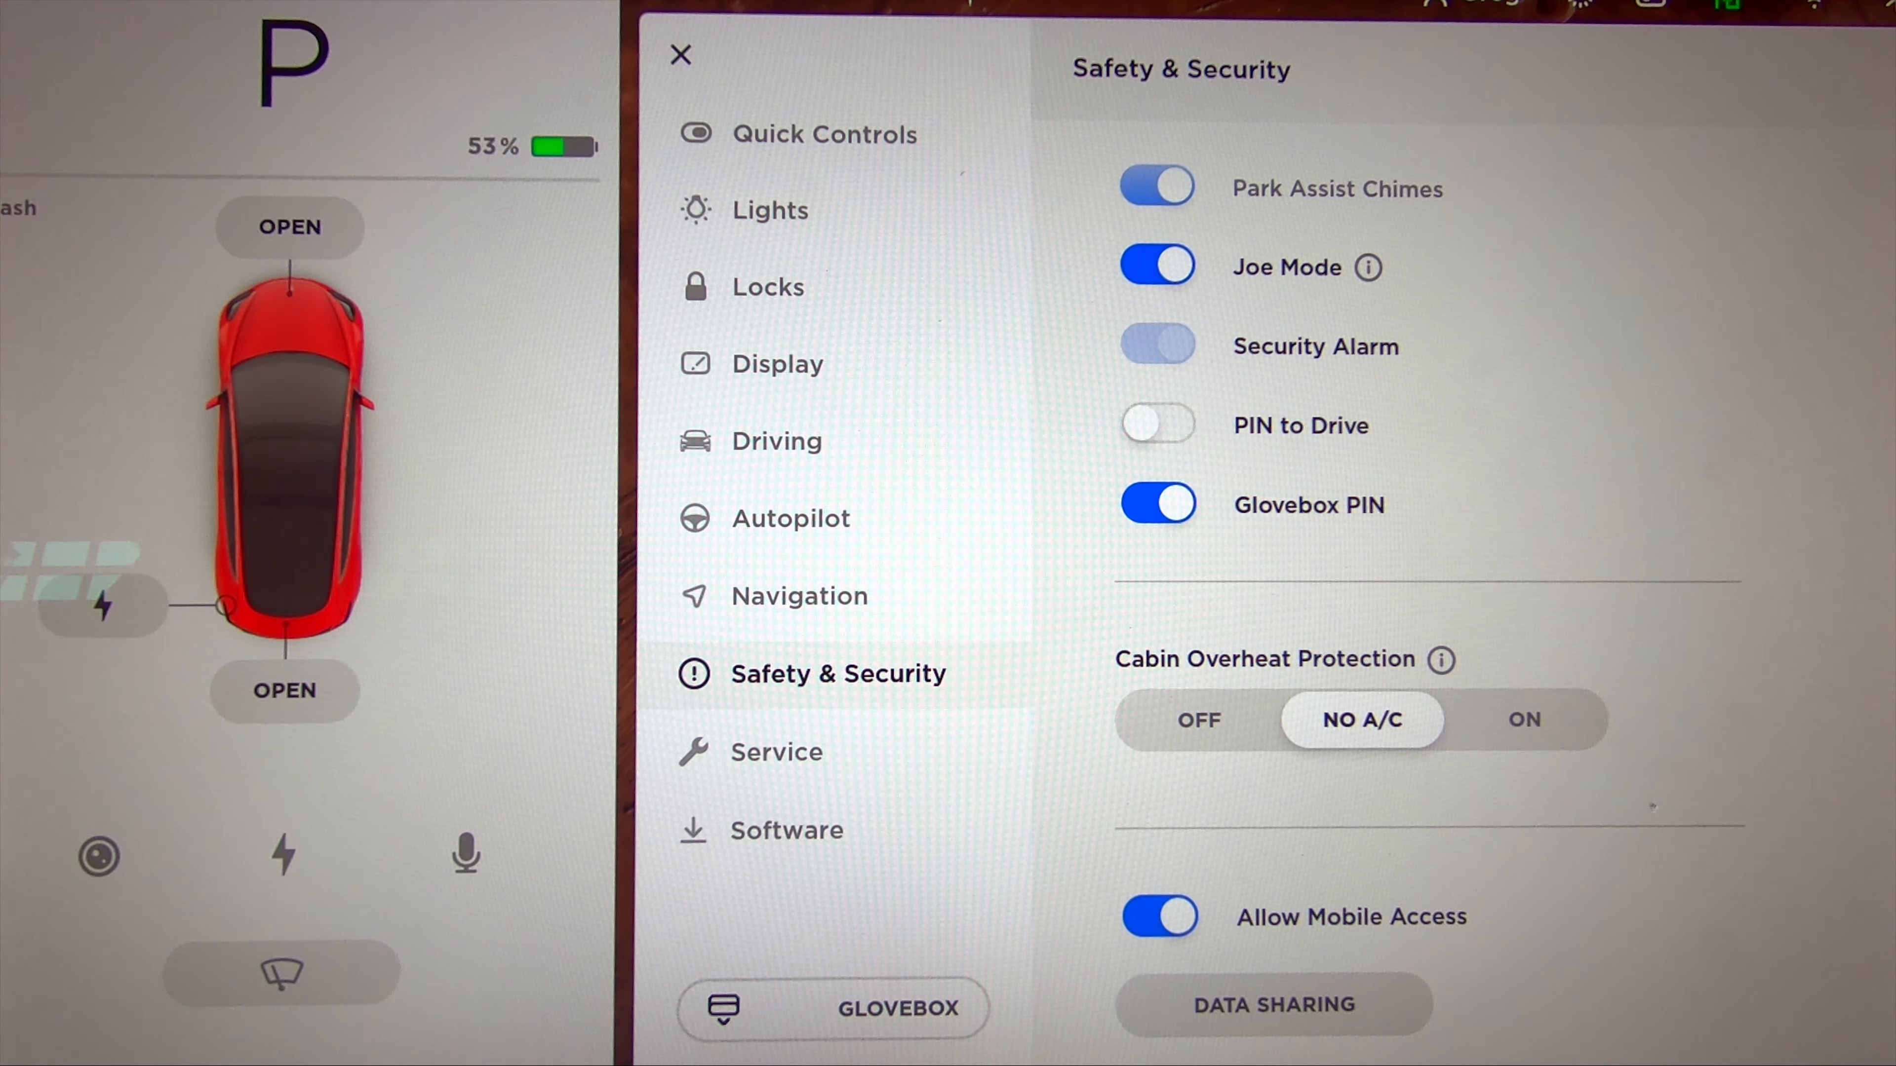